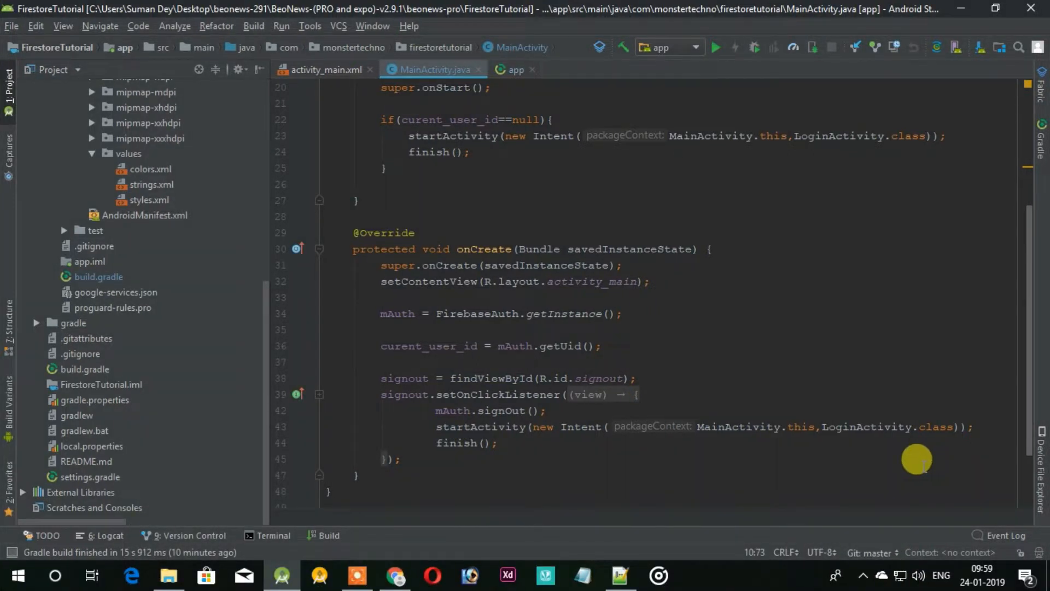
mouse_move(101, 281)
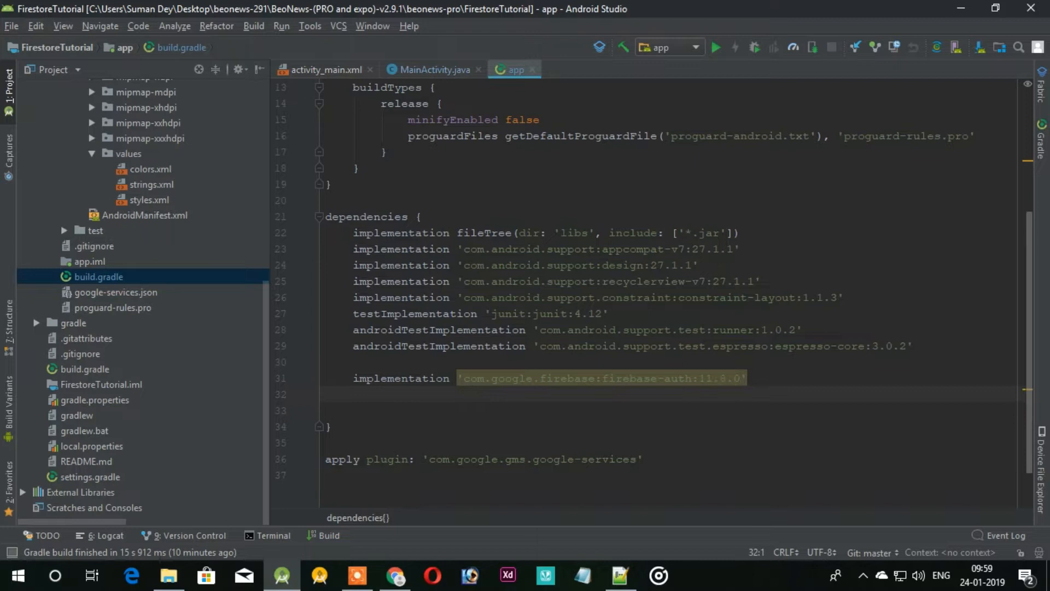
Add Firestore, Storage, image-cropper, Glide and compressor dependencies, then sync Gradle
key("enter")
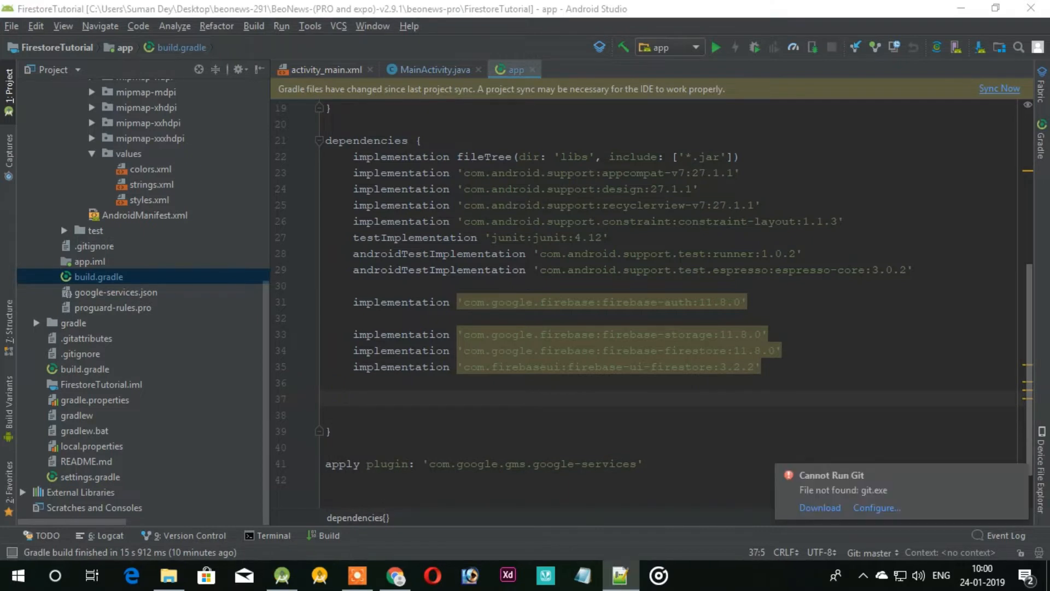
left_click(536, 414)
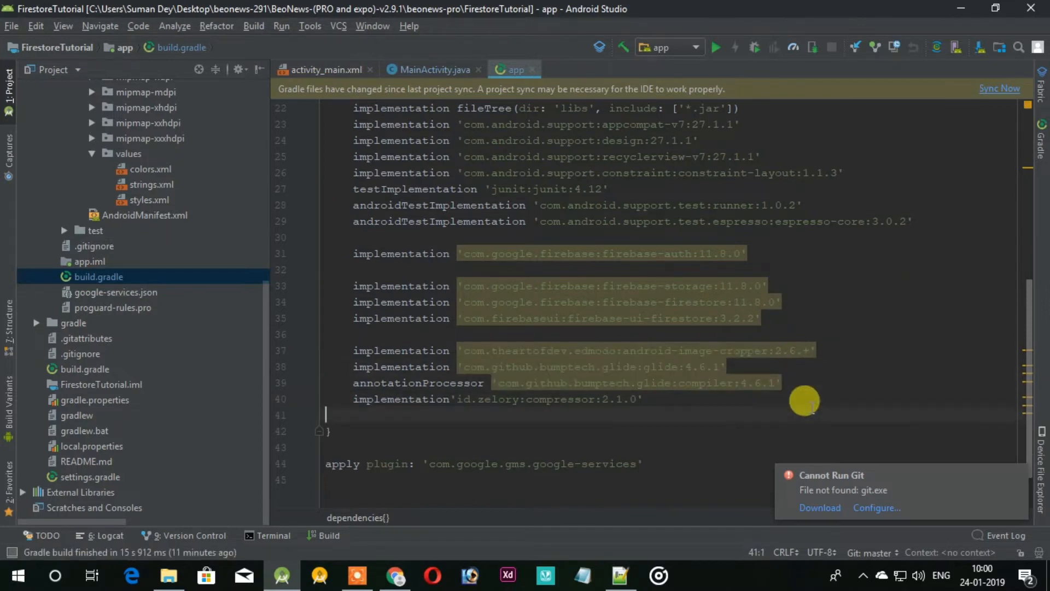
left_click(998, 87)
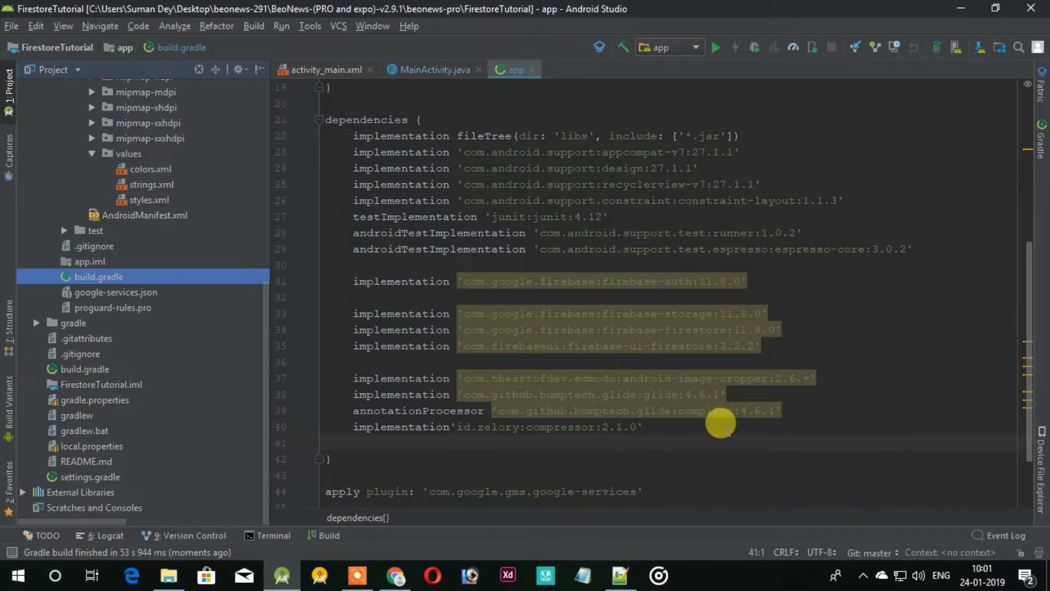
left_click(327, 68)
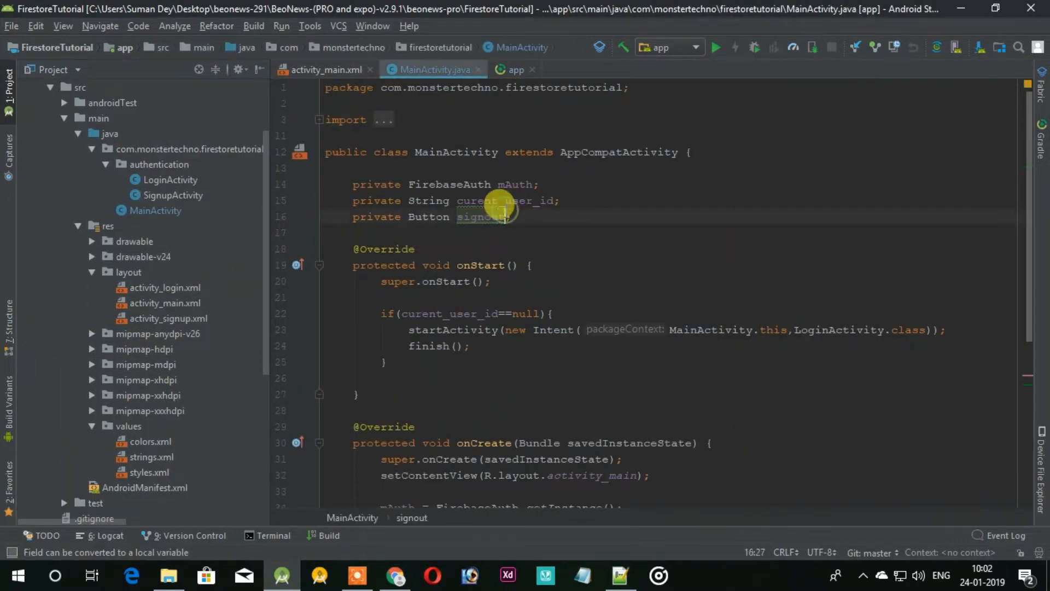
Bind the storedata button to R.id.OpenActivity and start StoreUserData on click
type(",openAct")
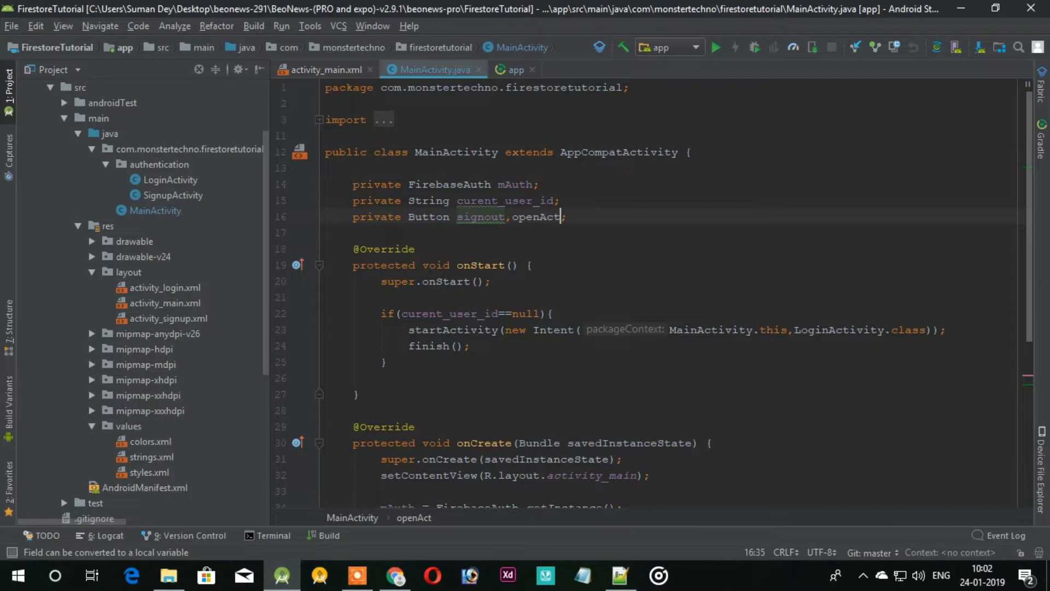
type("storedata = findViewById(R.id.ope")
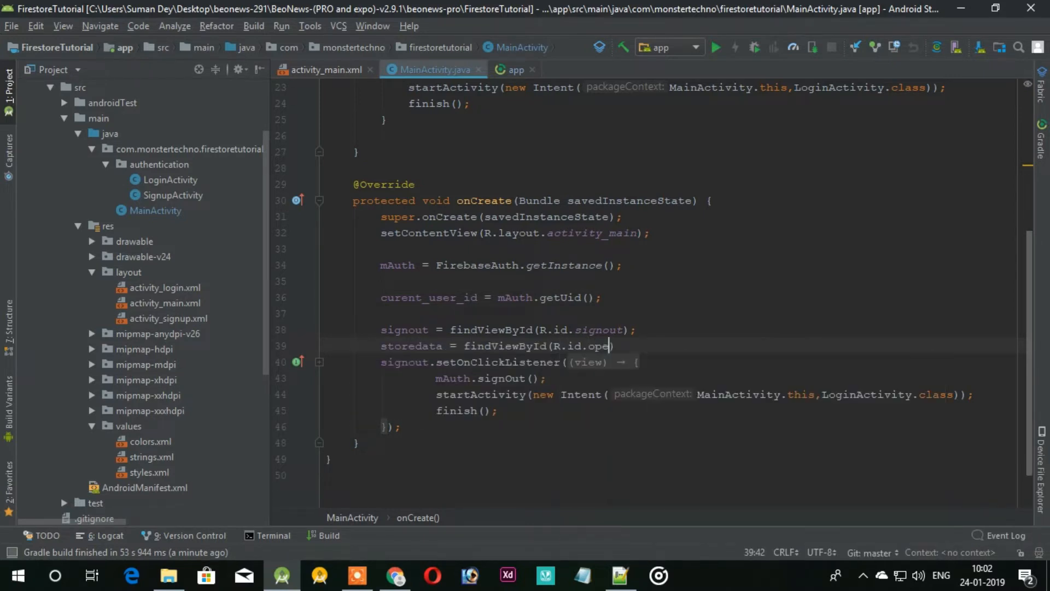
type("OpenActivity);")
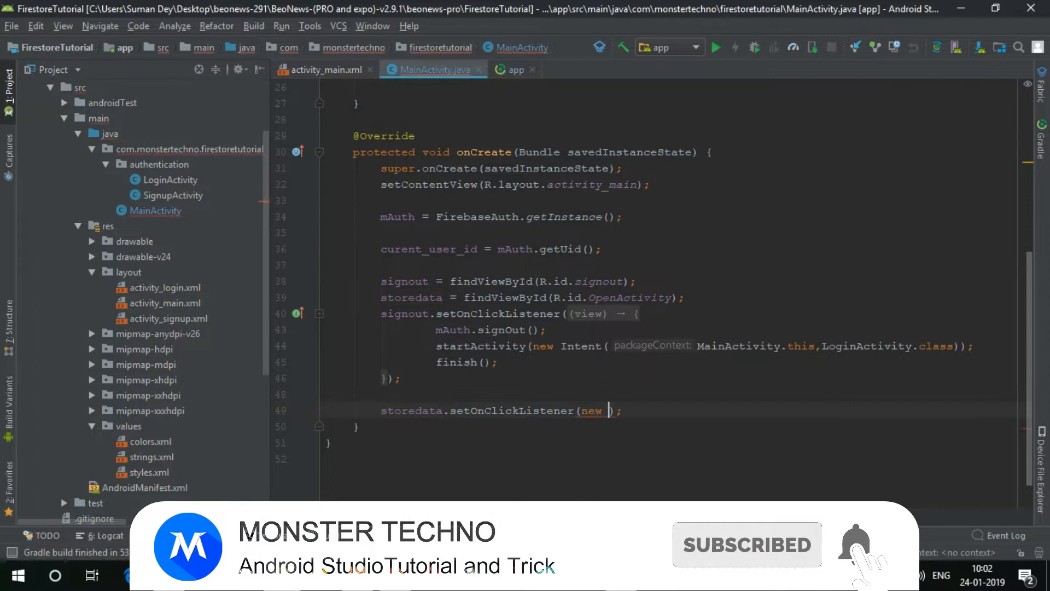
type("View.OnClickListener() {")
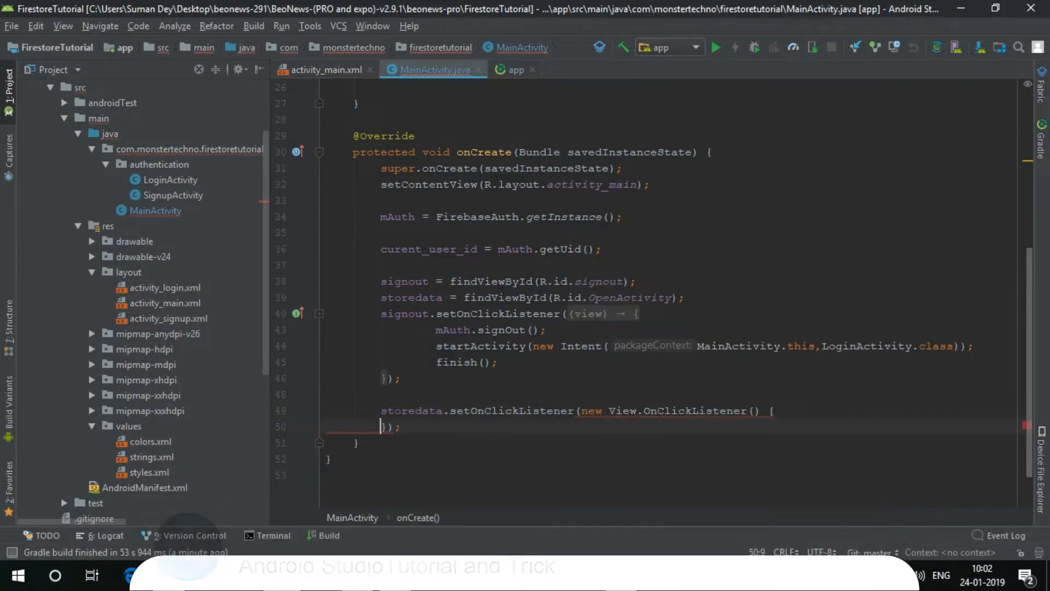
type("star")
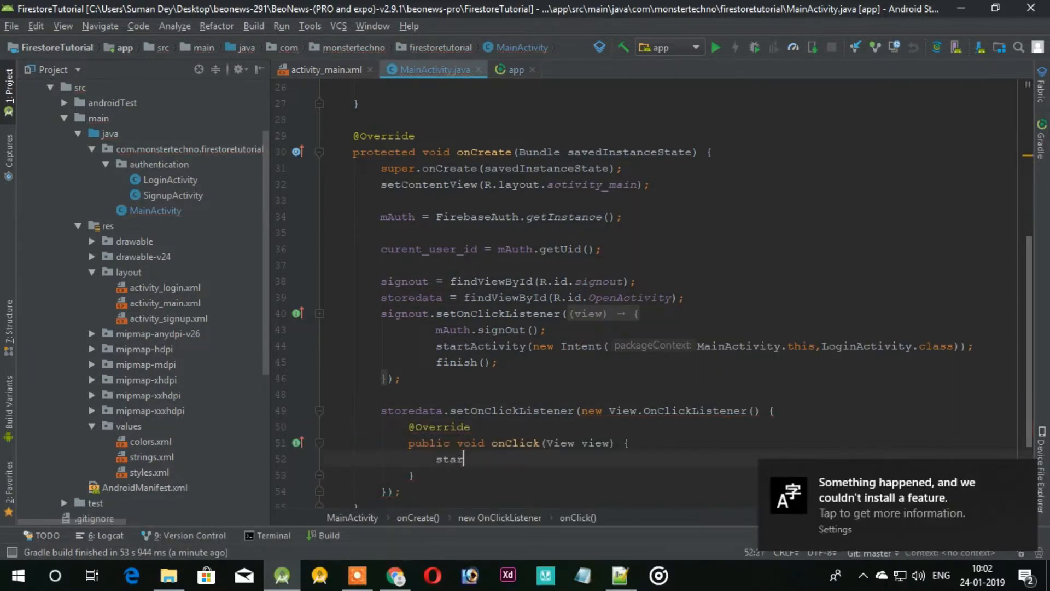
type("tActivity(Main")
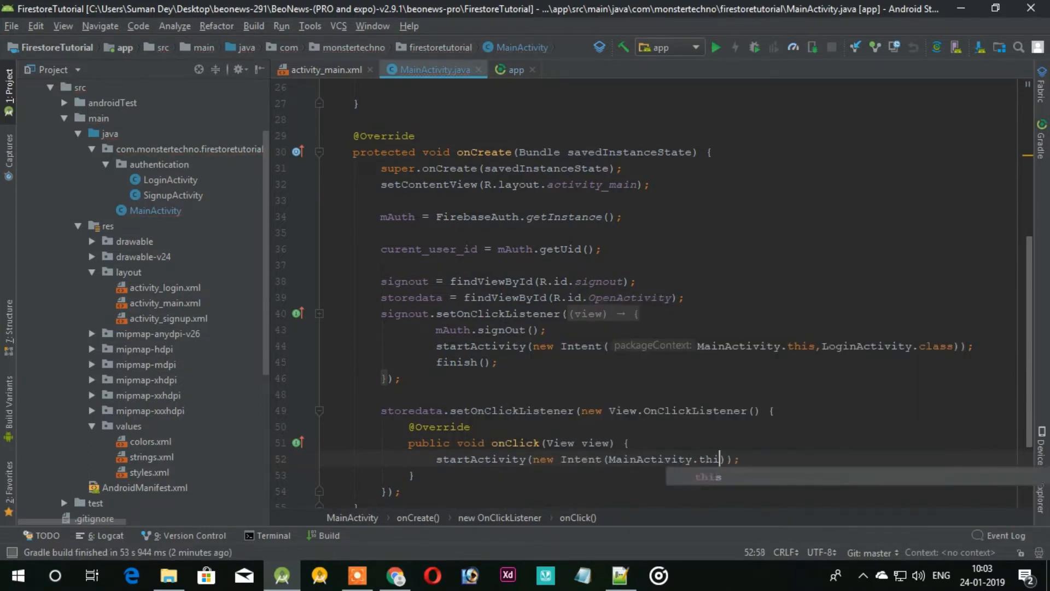
type(",StoreUserData.class")
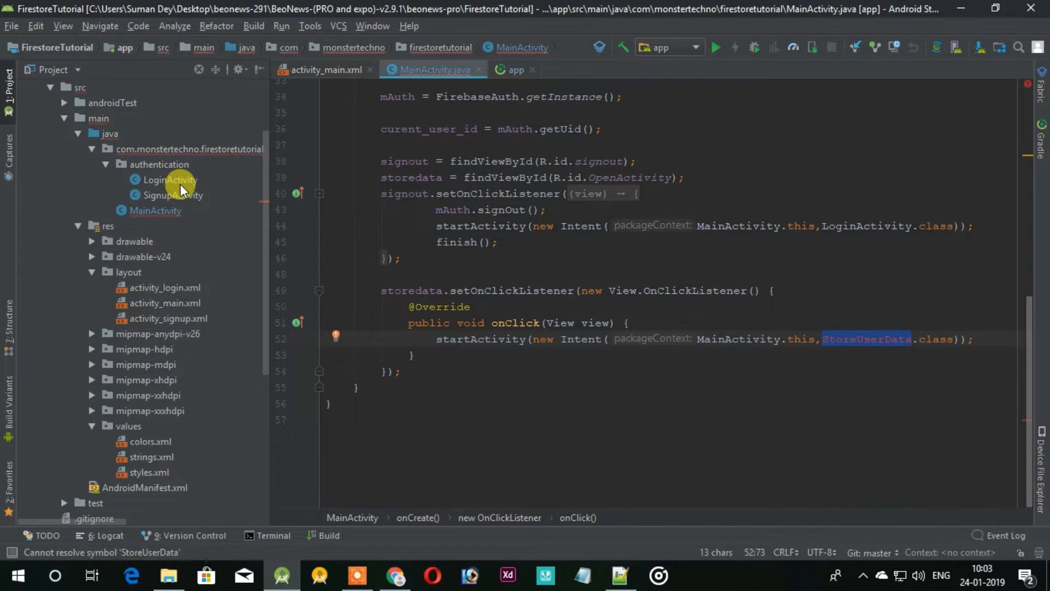
left_click(159, 164)
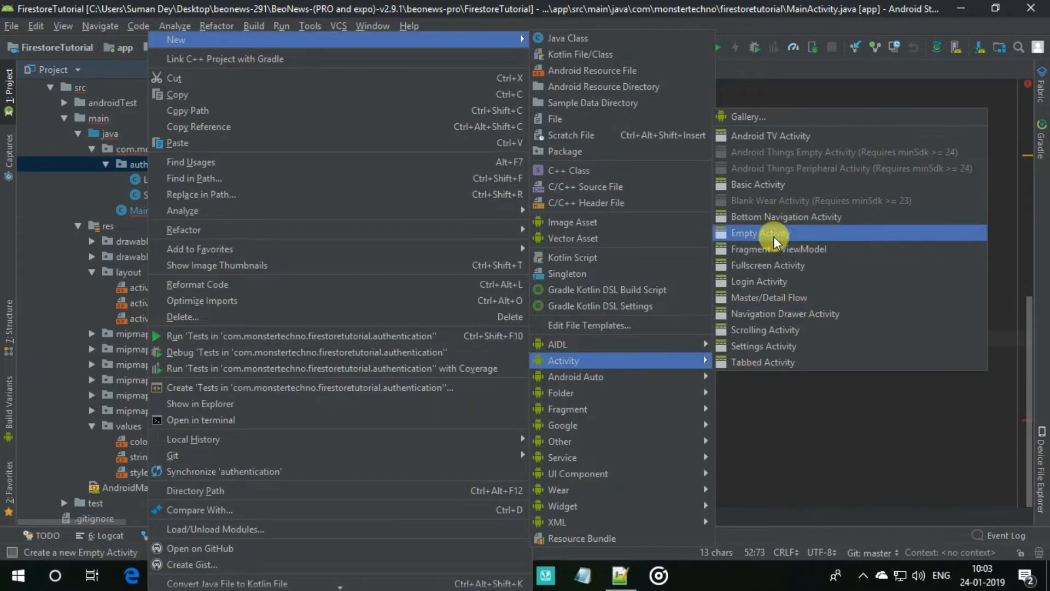
Create an Empty Activity named StoreUserData in the authentication package
left_click(756, 232)
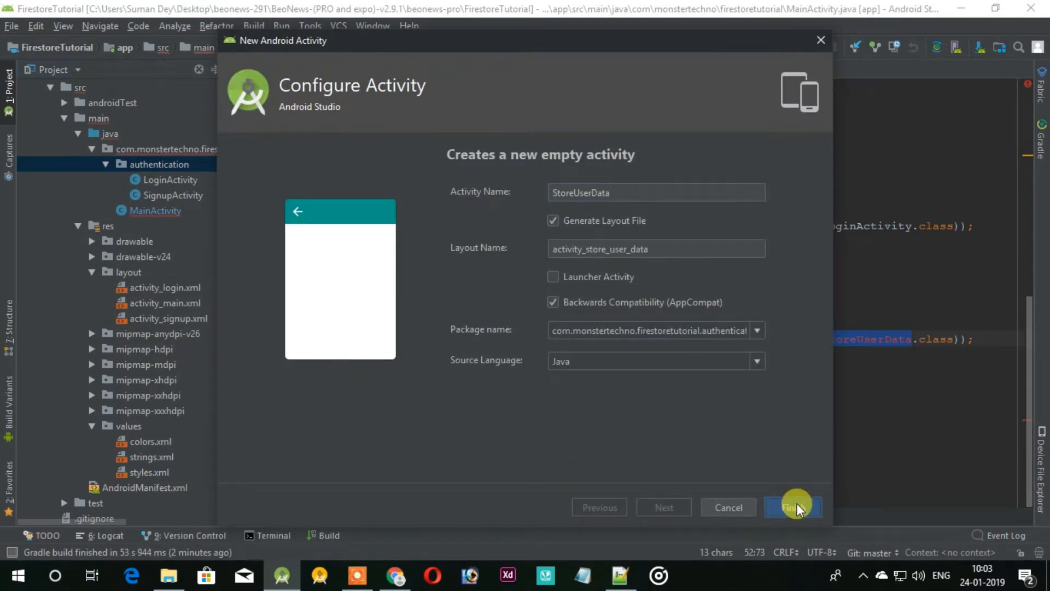
left_click(793, 507)
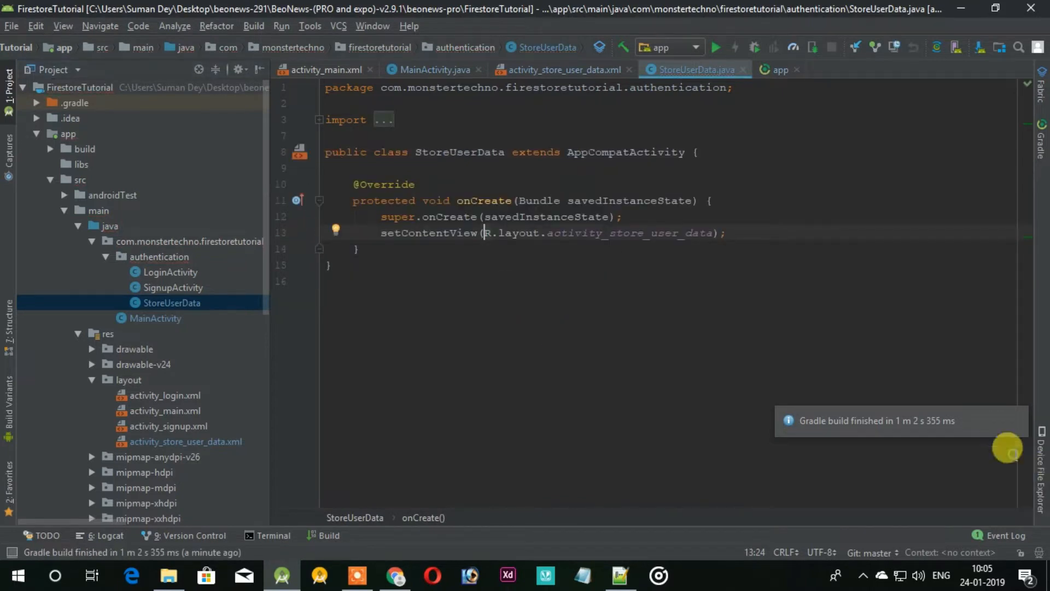
Make the layout a centred vertical LinearLayout with a user_image ImageView and an EditText
left_click(563, 70)
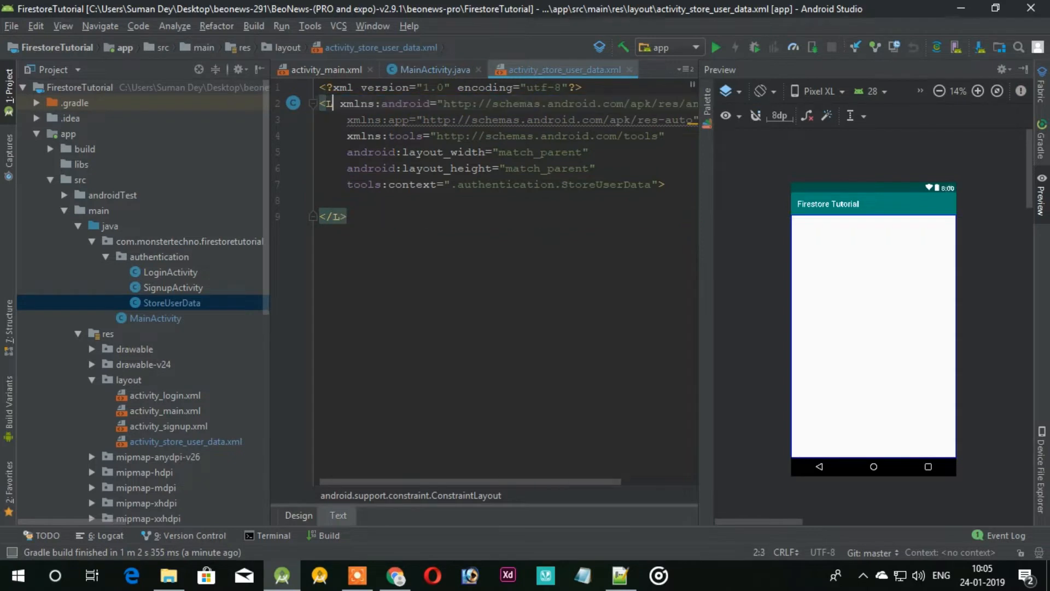
type("android:gravity=\"center")
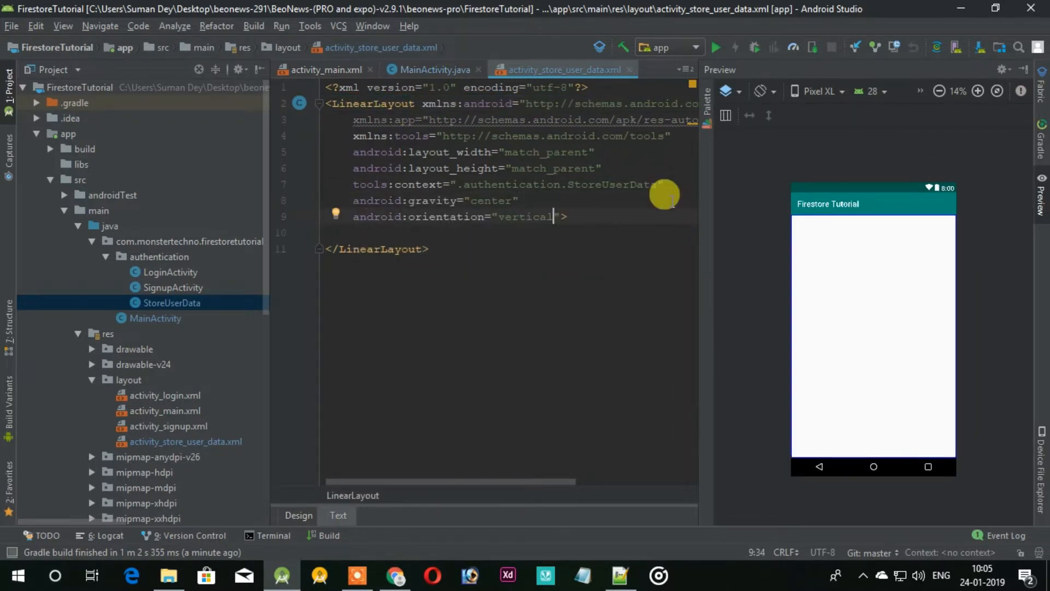
type("<ImageView")
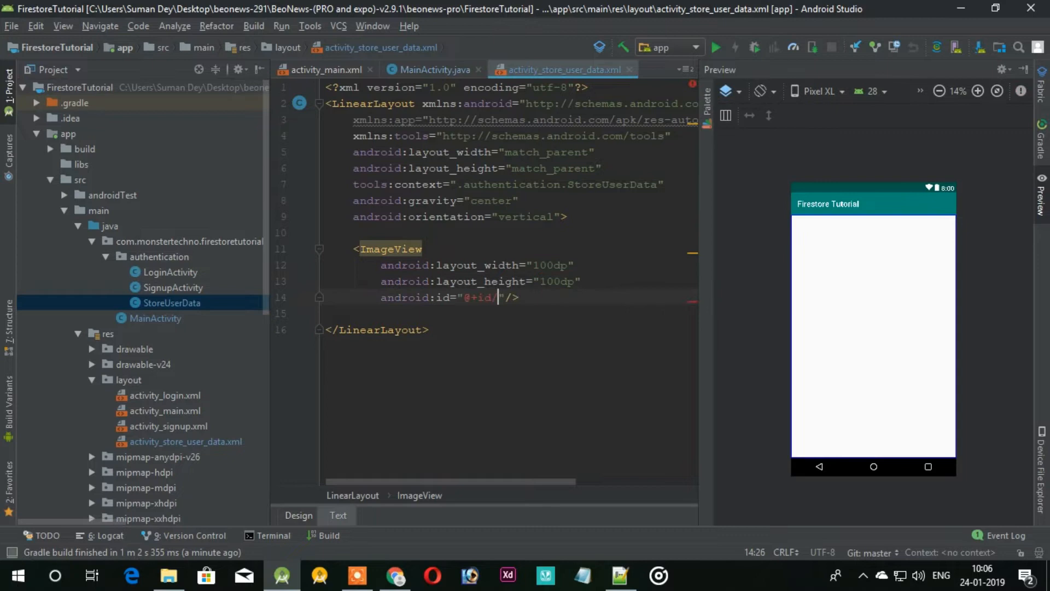
type("user_image")
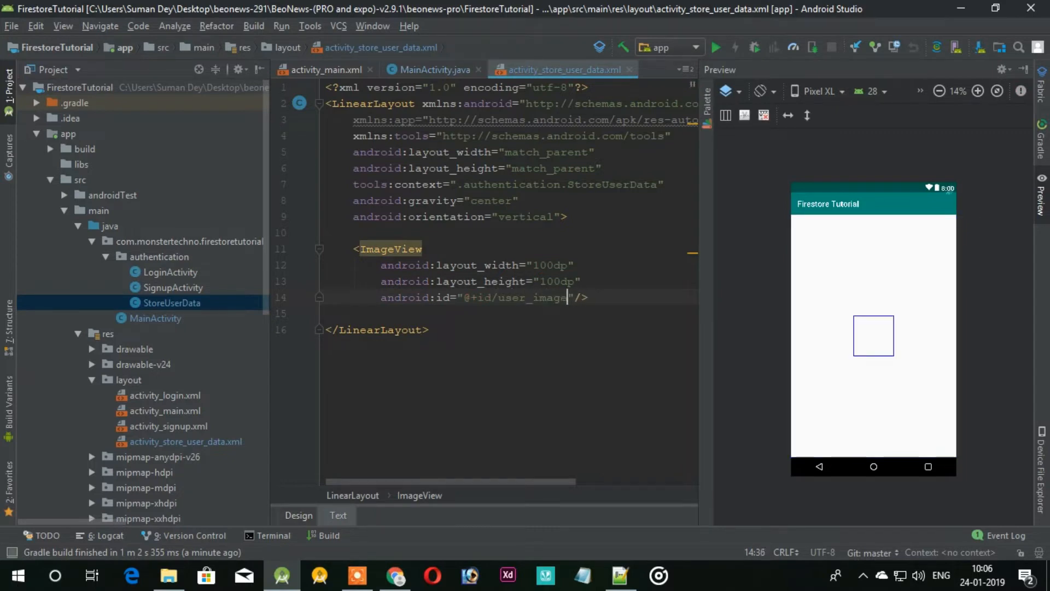
type("android:scaleType=\"\"")
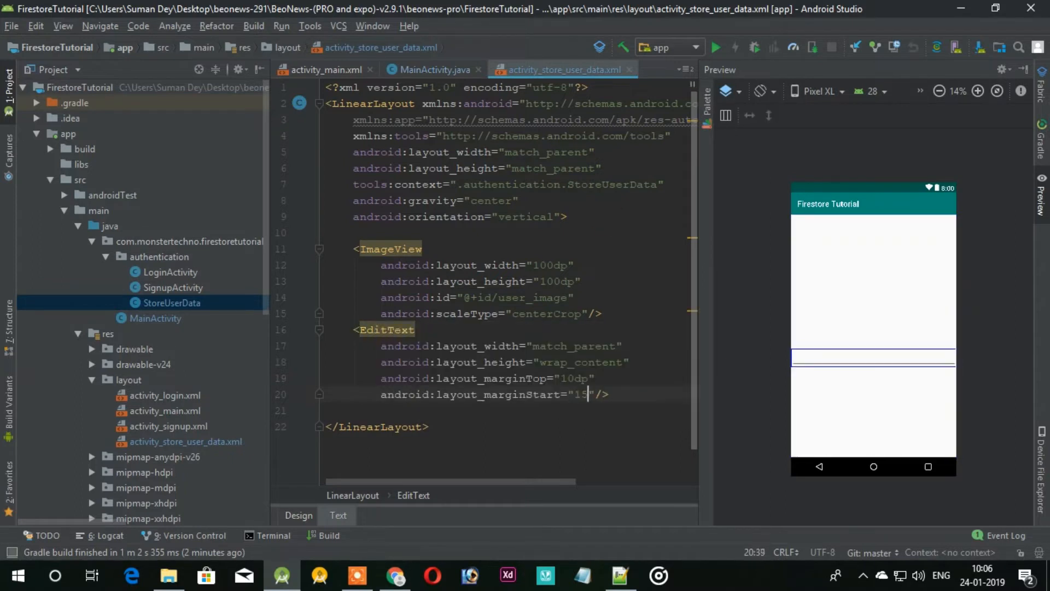
type("2")
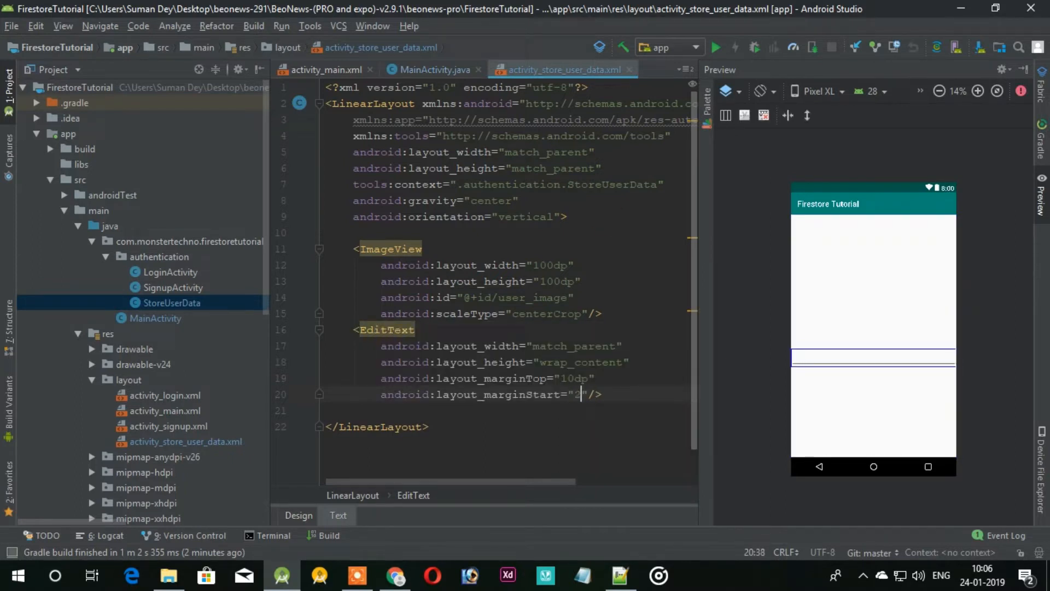
type("android:layout_marginEnd=\"20dp\"")
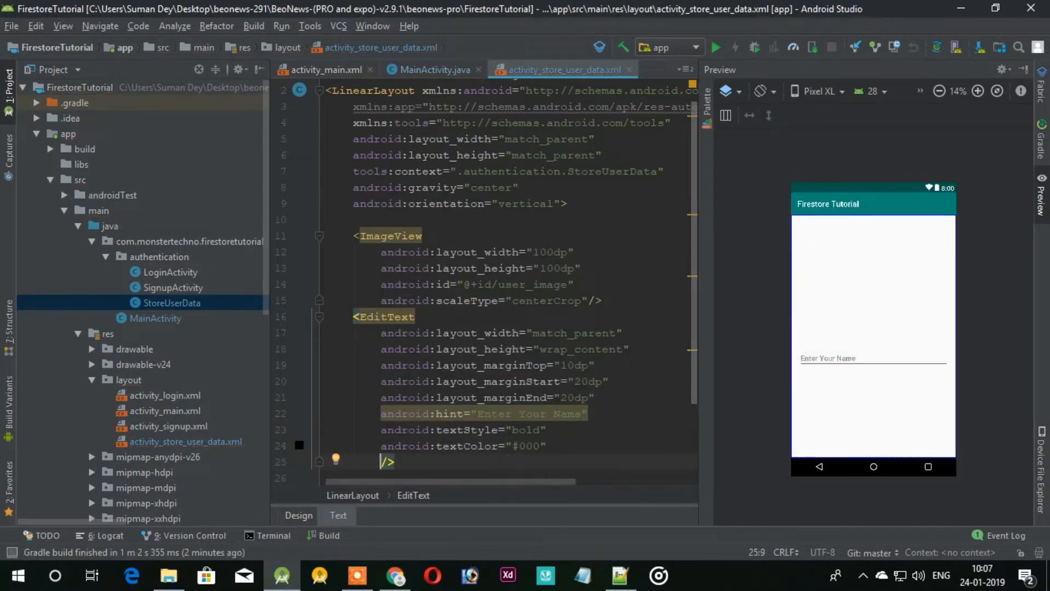
Add text EditTexts user_phone and user_address and a 25dp-margin Submit button
type("android:inputType=\"text\"")
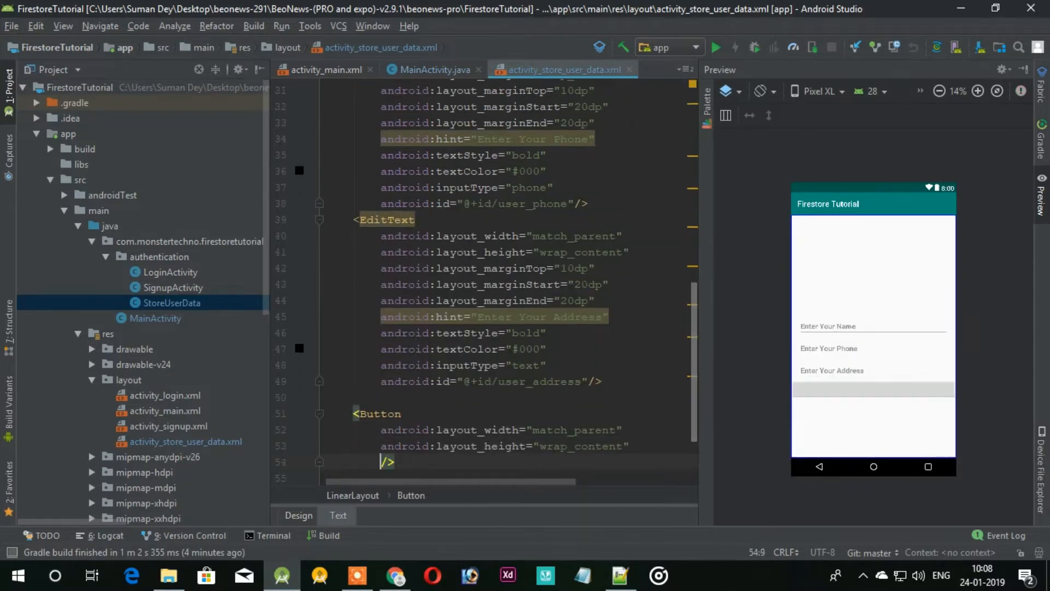
type("android:layout_marginStart=\"25dp\"")
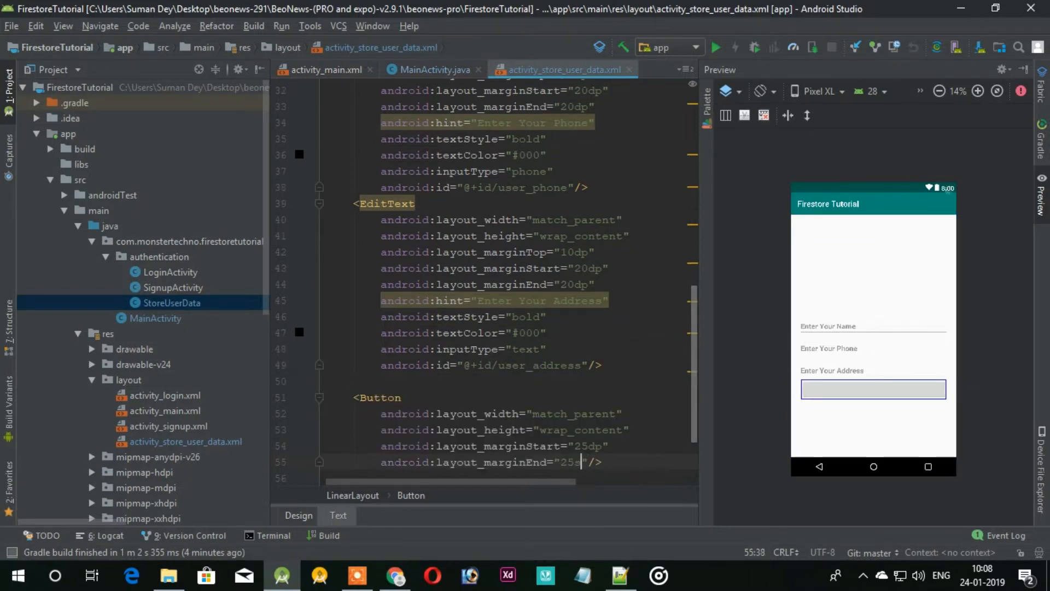
type("android:text=\"Submit")
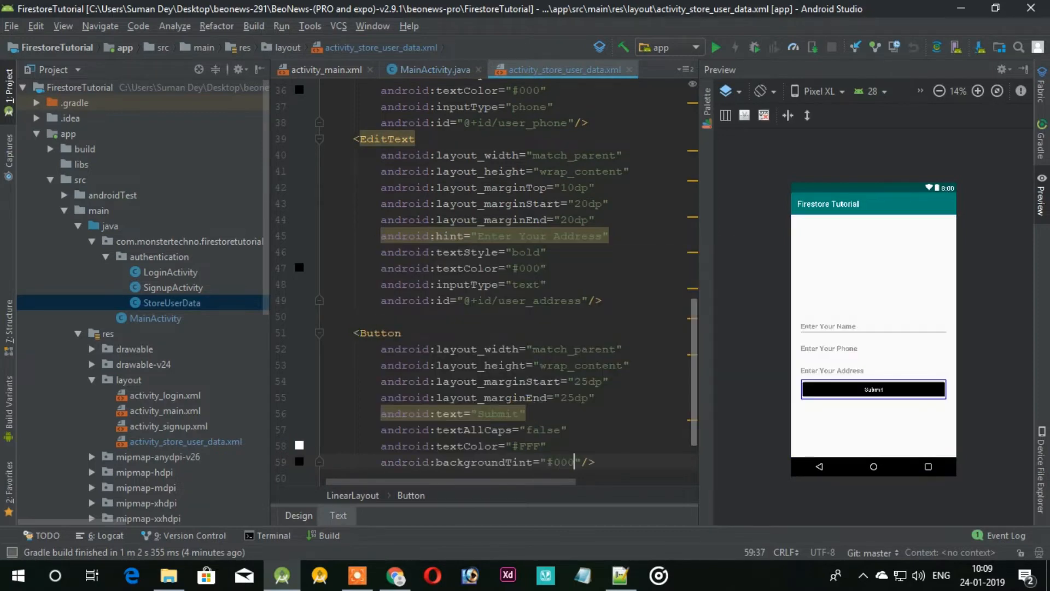
Give the Submit button a 25dp top margin
left_click(555, 462)
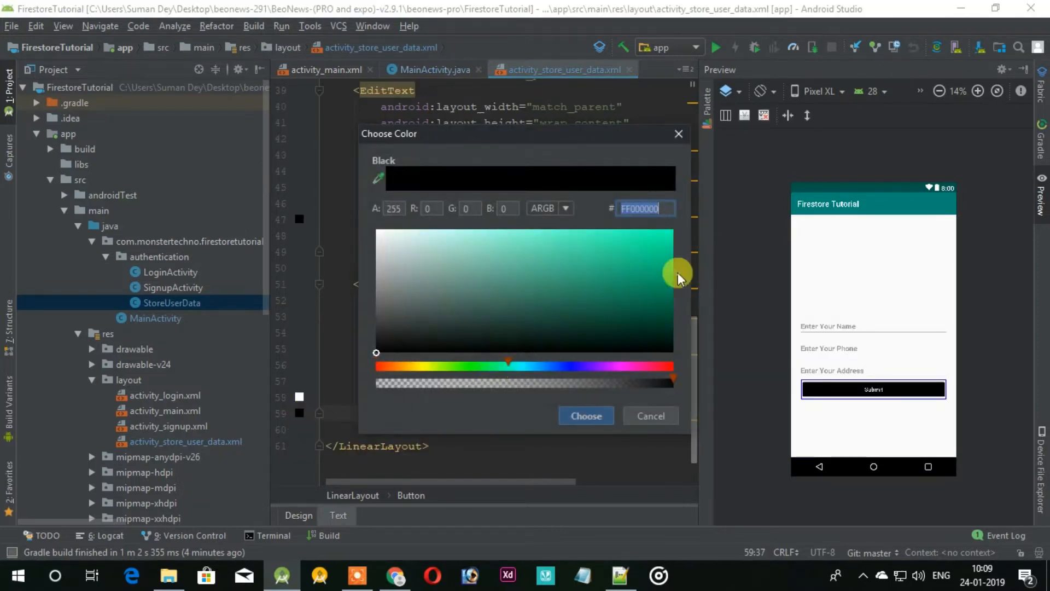
left_click(585, 415)
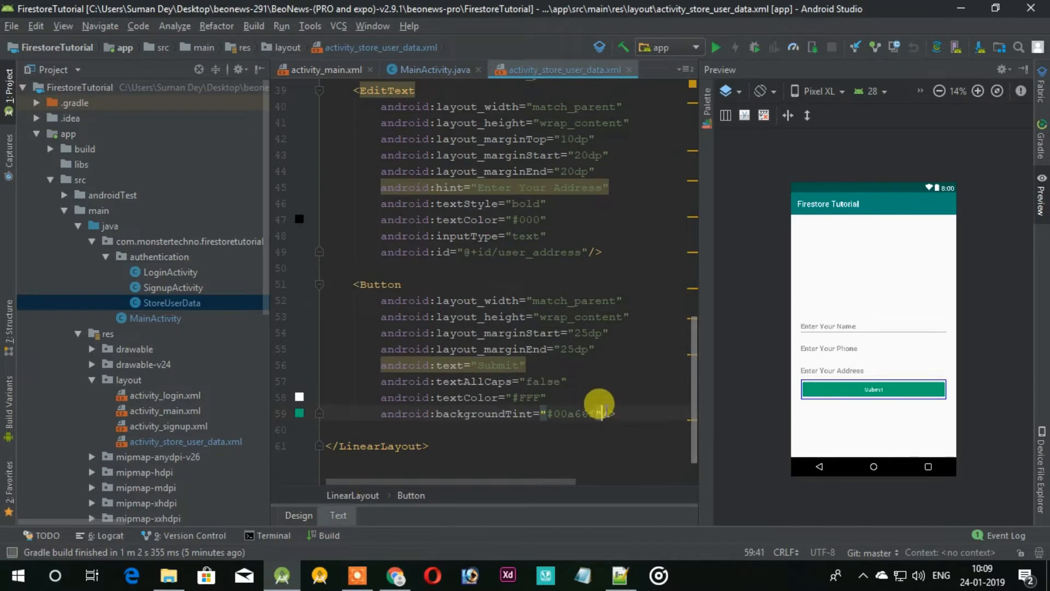
type("android:layout_marginTop=\"25dp\"")
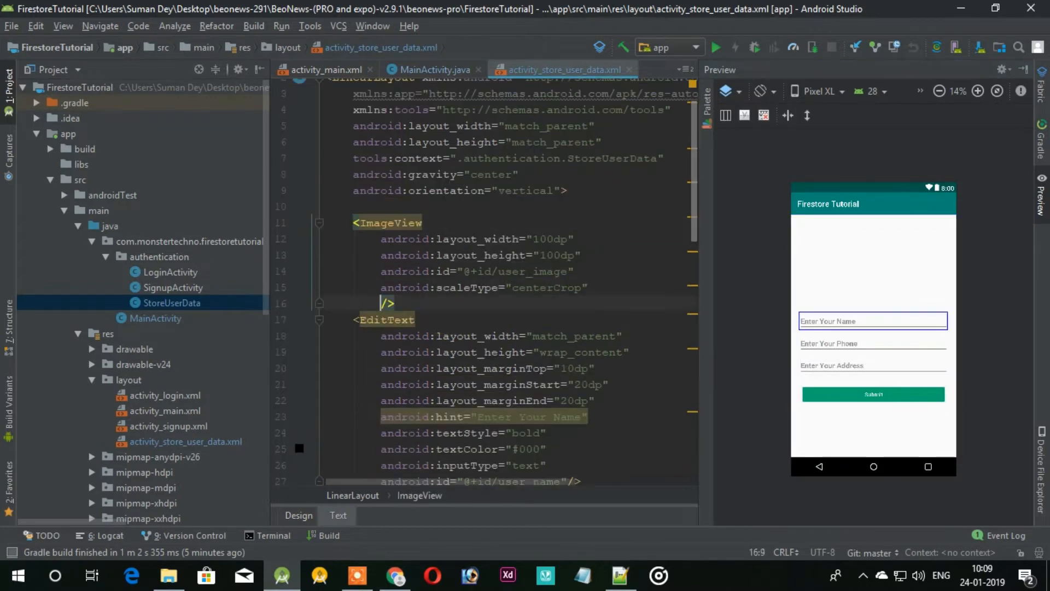
type("android:src=\"@mipmap/ic_launcher\"")
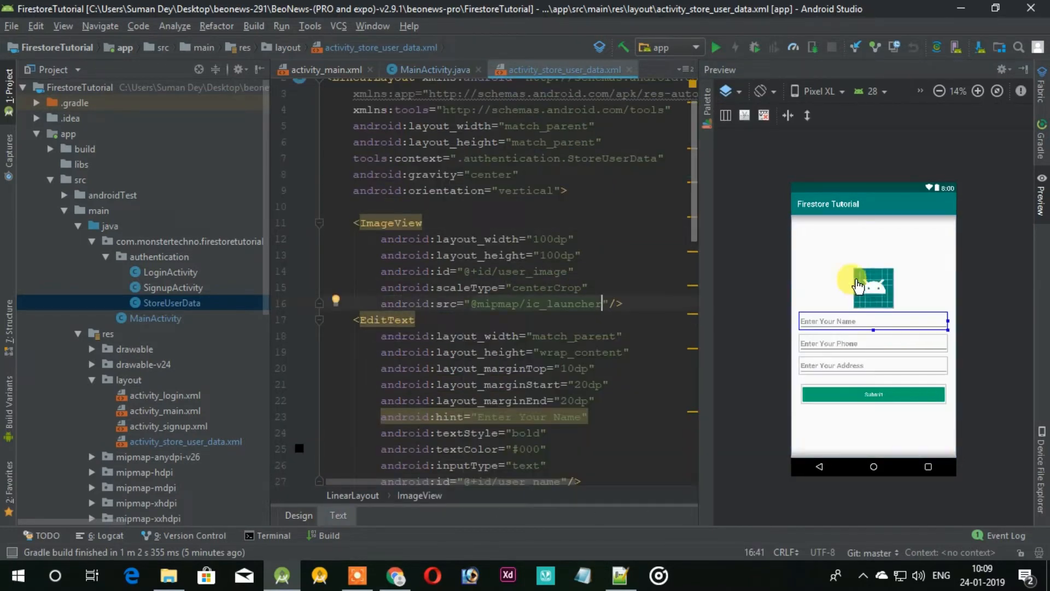
scroll("down", 3)
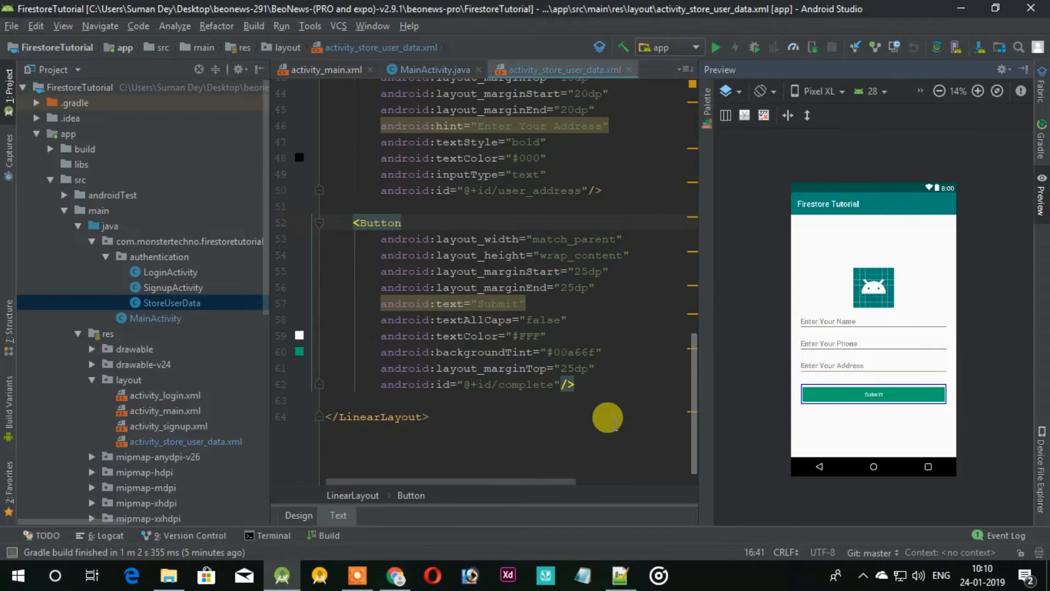
left_click(431, 69)
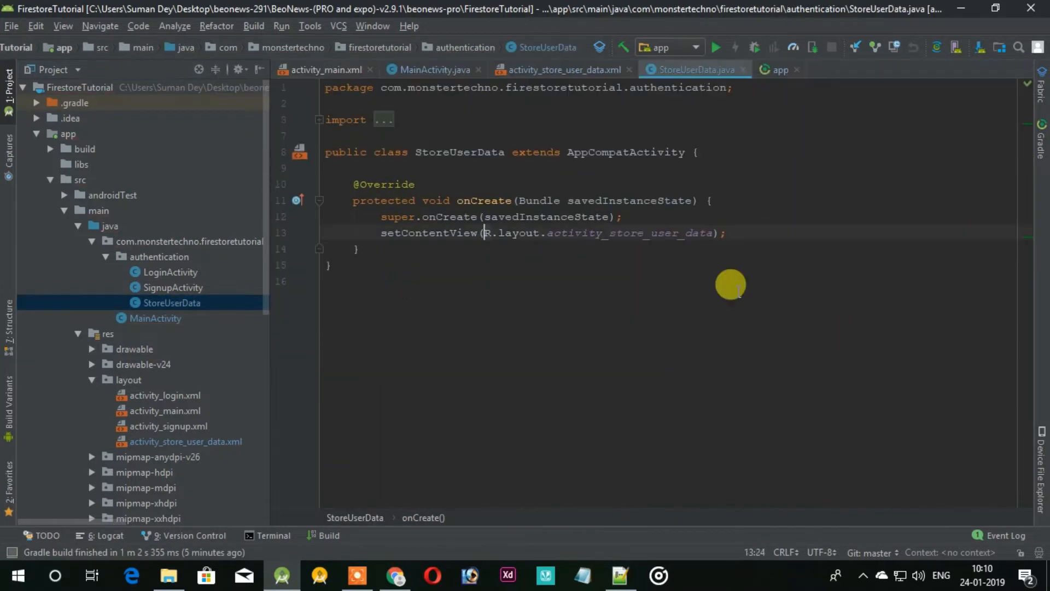
Declare ImageView userImage and EditTexts userName, userPhone, userAddress, and begin Button complete
left_click(564, 70)
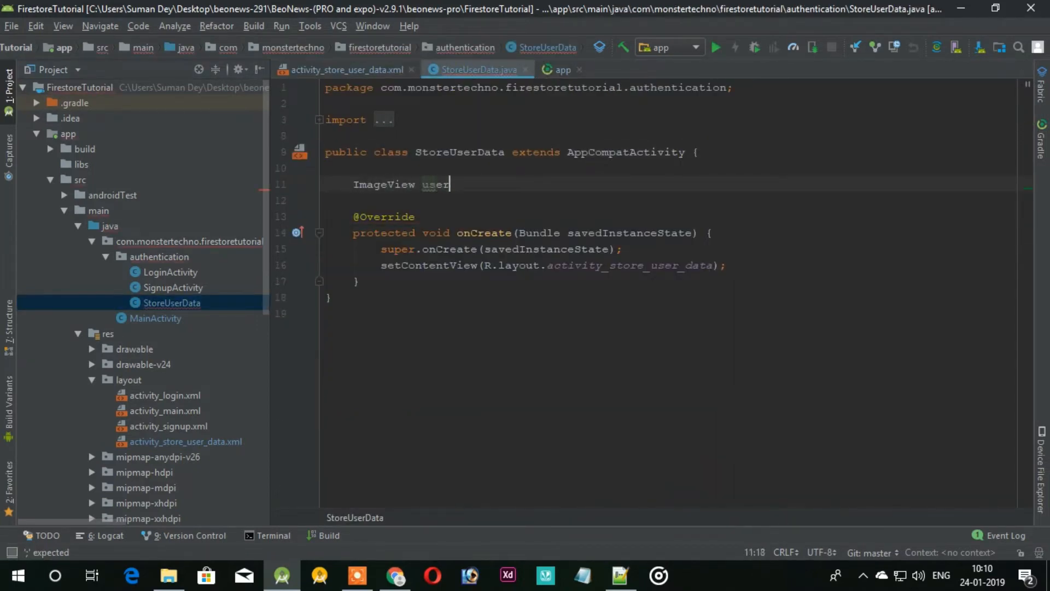
type("Image;")
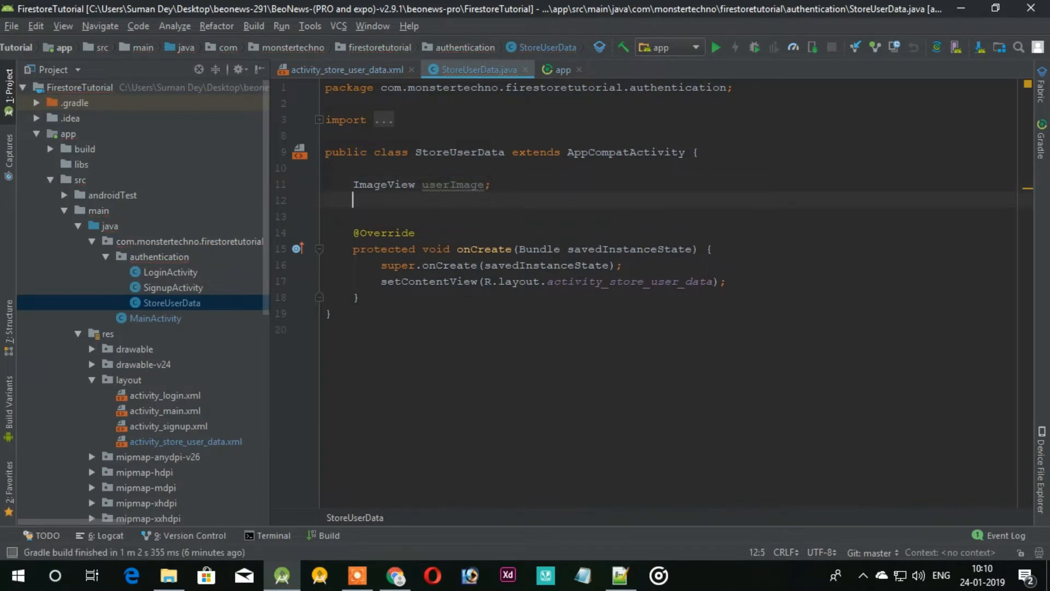
type("EditText userName")
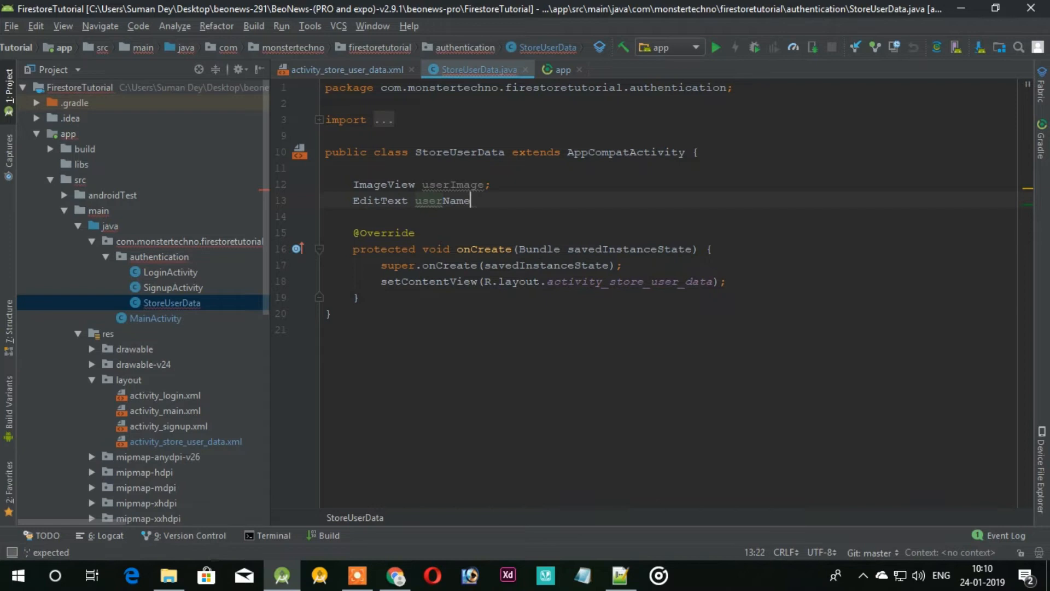
type(",userPhone,userAddress;")
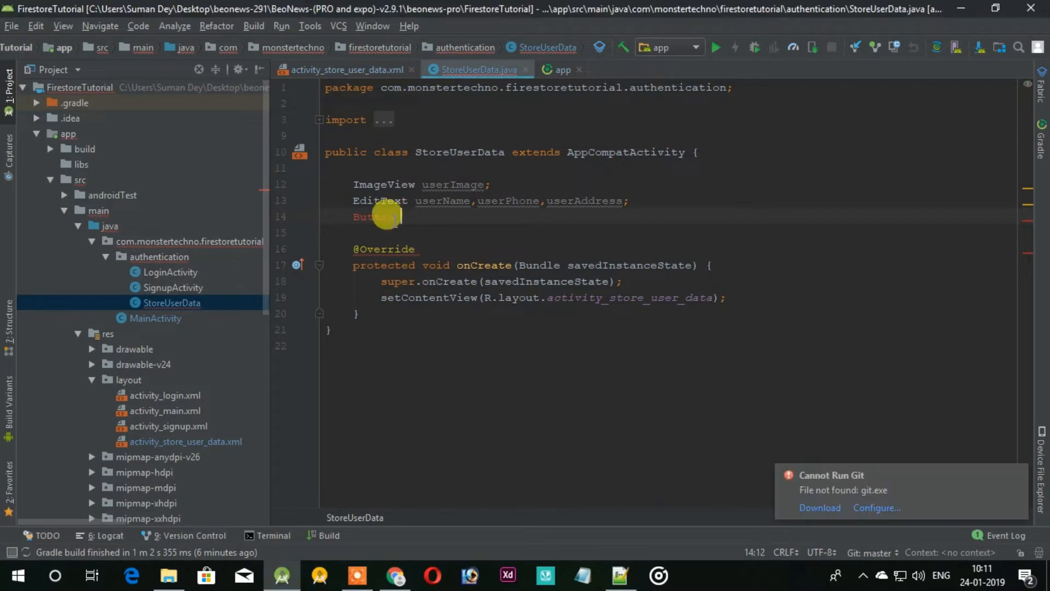
type("comp")
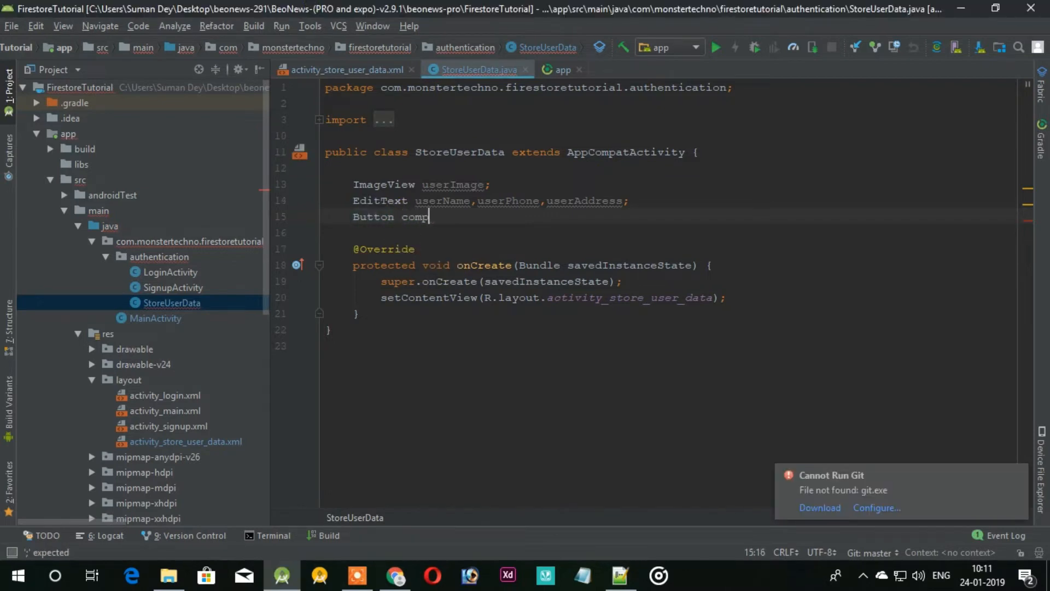
Bind userImage, userName, userPhone, userAddress and complete with findViewById in onCreate
type("lete")
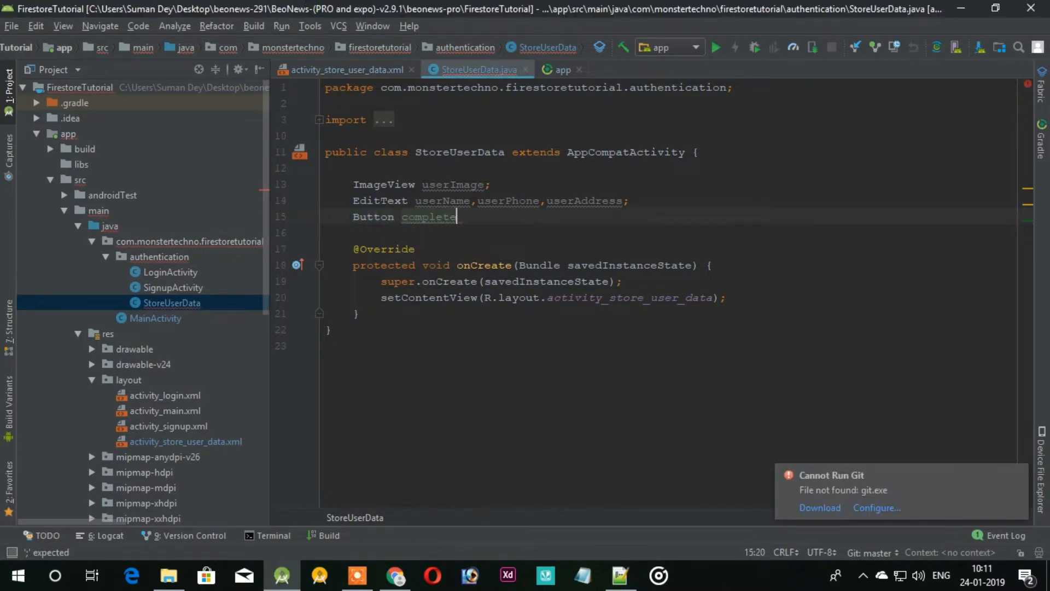
type("us")
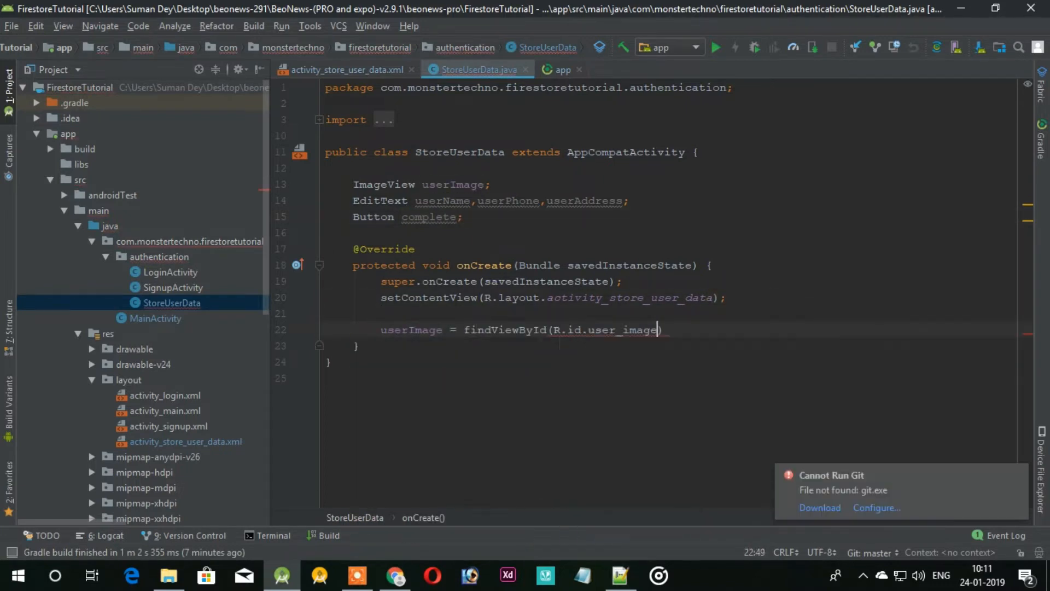
type("userName = findViewById(R.id.user_name);")
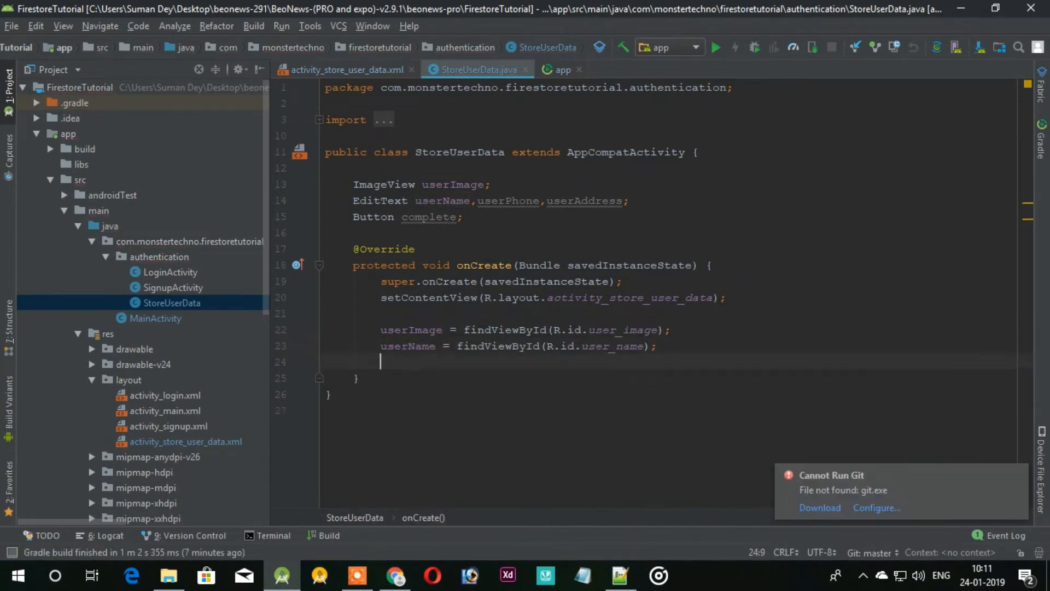
type("userPhone = findViewById(R.id.")
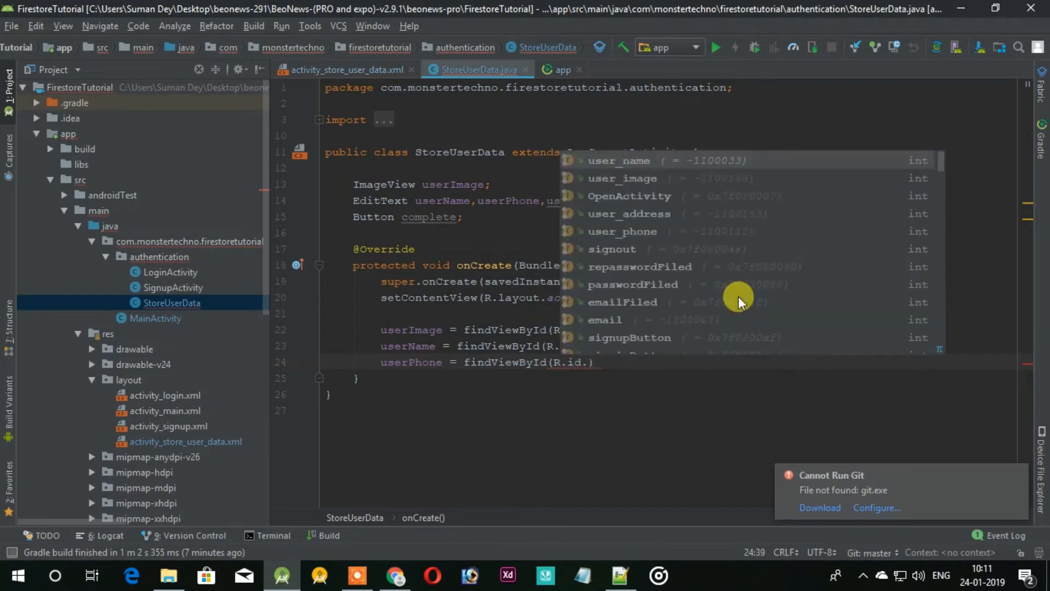
type("userAddress = findViewById(R.id.use")
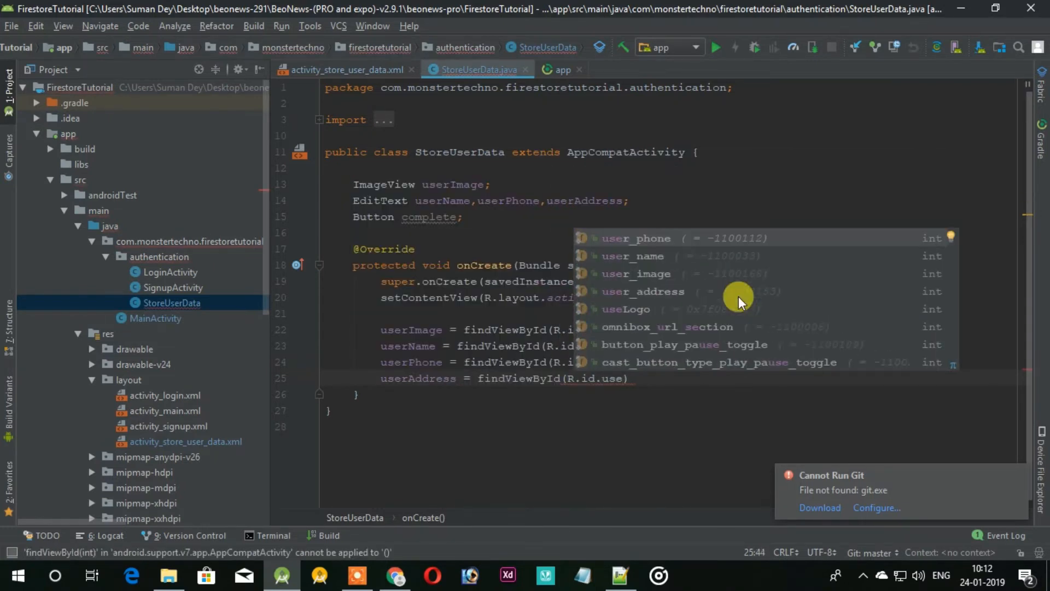
type("complete")
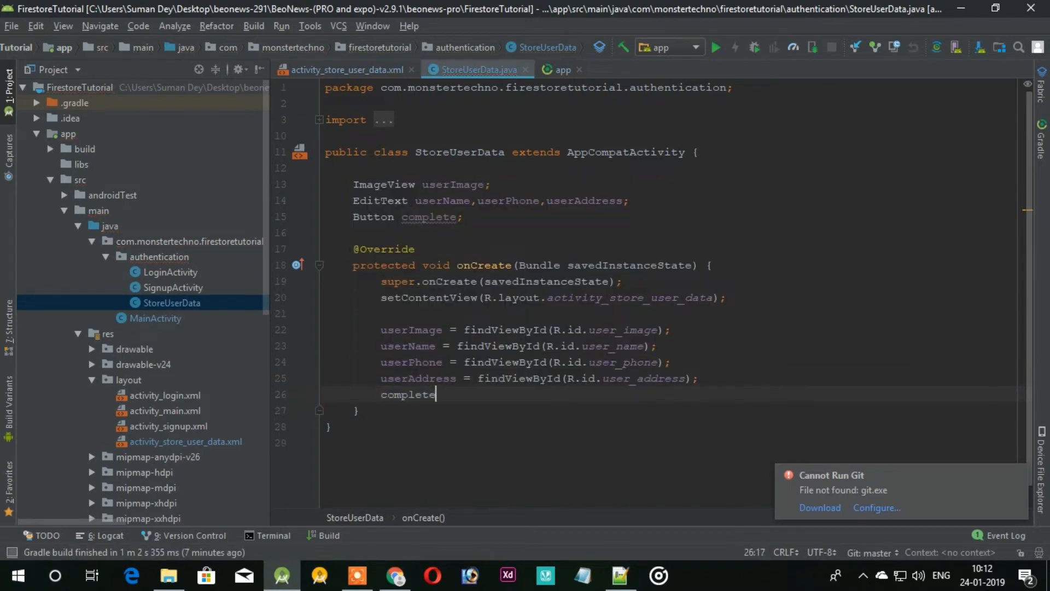
type("= findViewById(R.id.complete);")
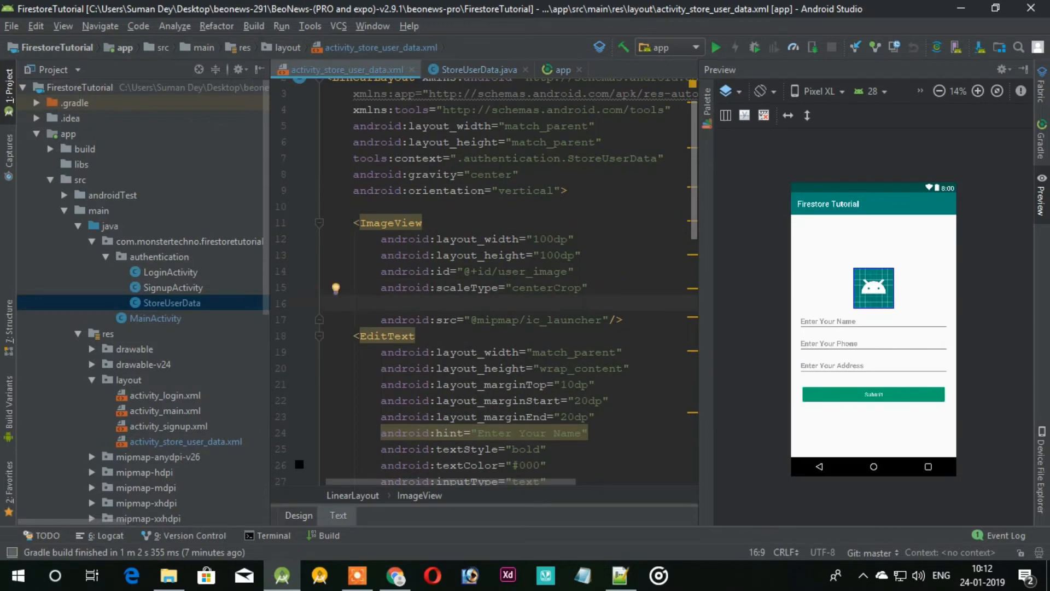
Set android:clickable="true" on the user_image ImageView in the layout
type("android:clickable=\"")
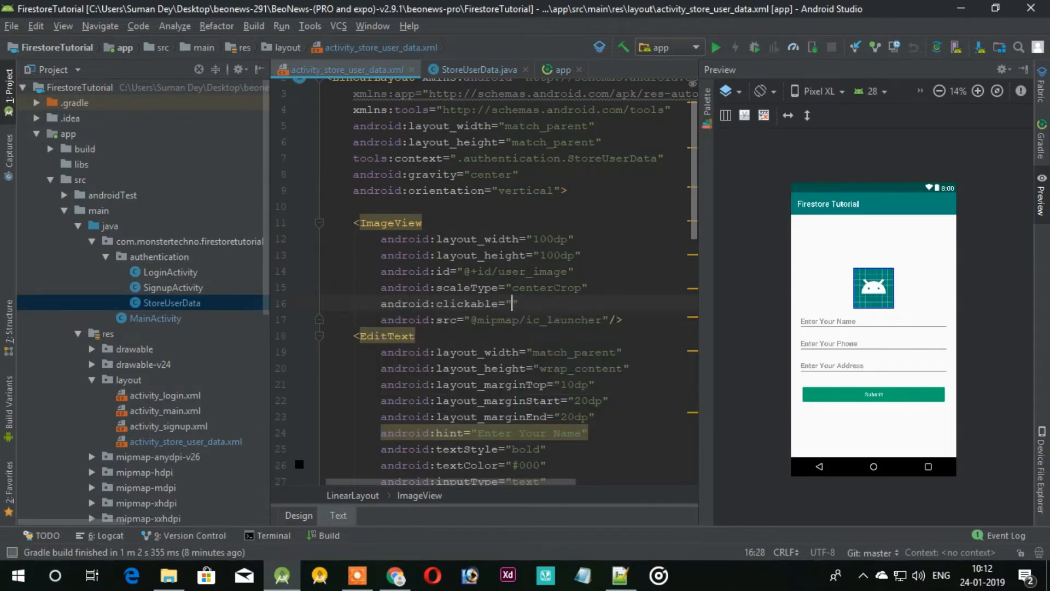
type("true")
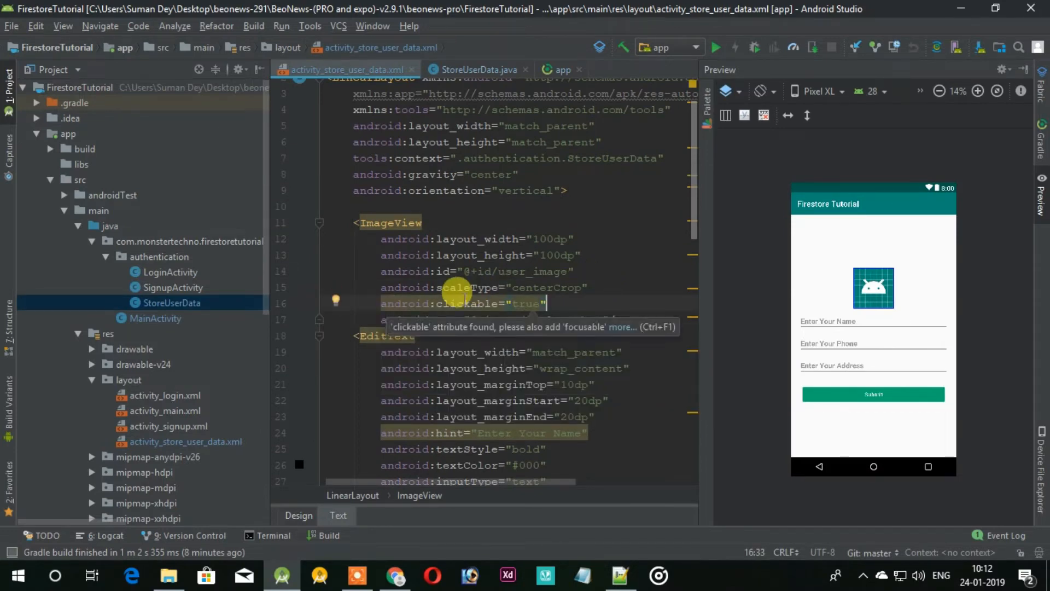
left_click(477, 70)
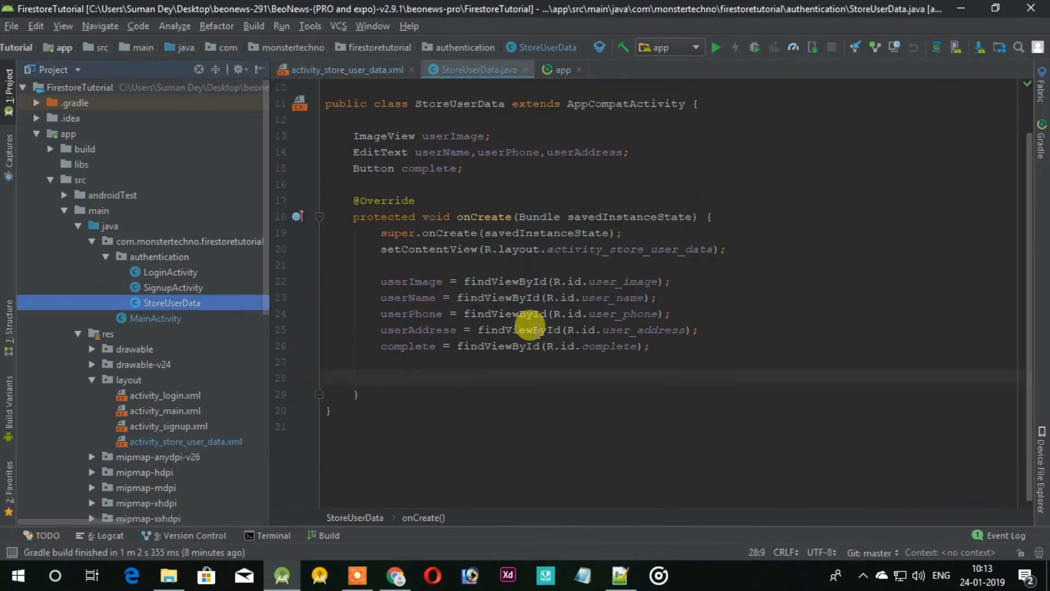
Add an empty View.OnClickListener to userImage and review the manifest permissions
type("u")
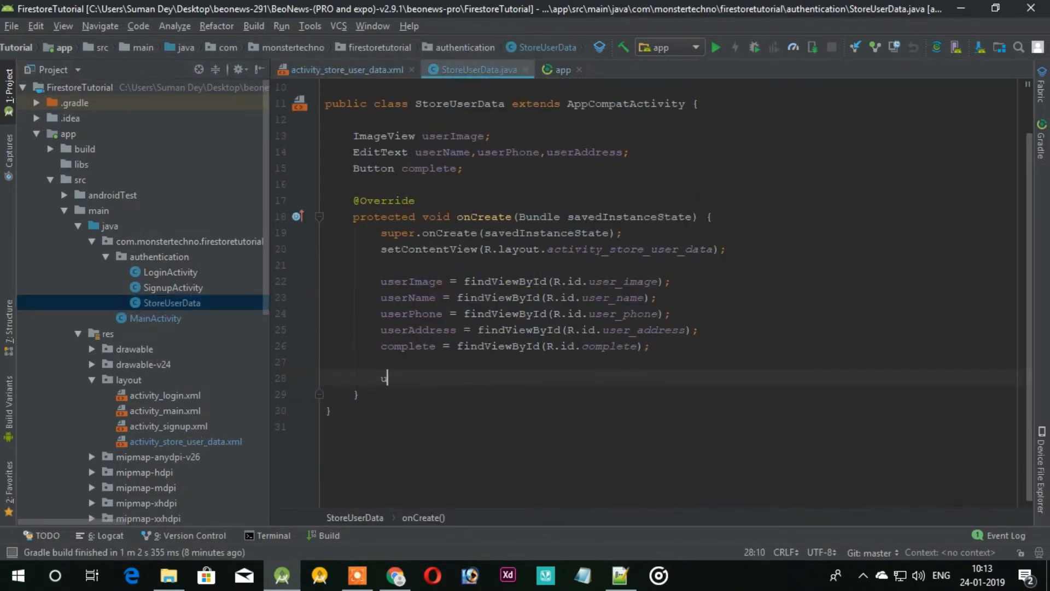
type("serImage.setOnClickListener(new View.OnClickListener() {")
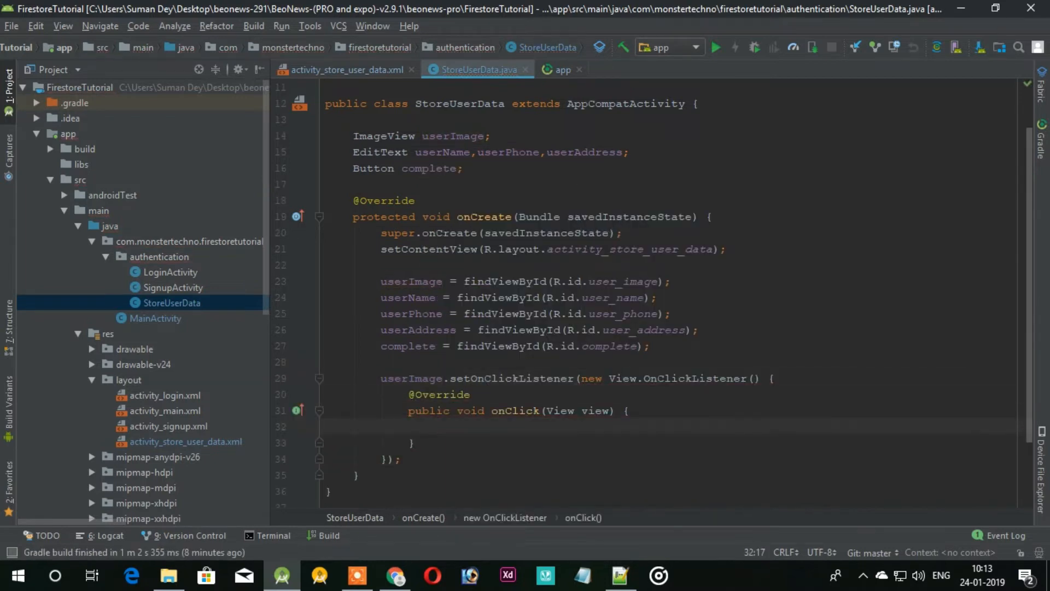
scroll("down", 3)
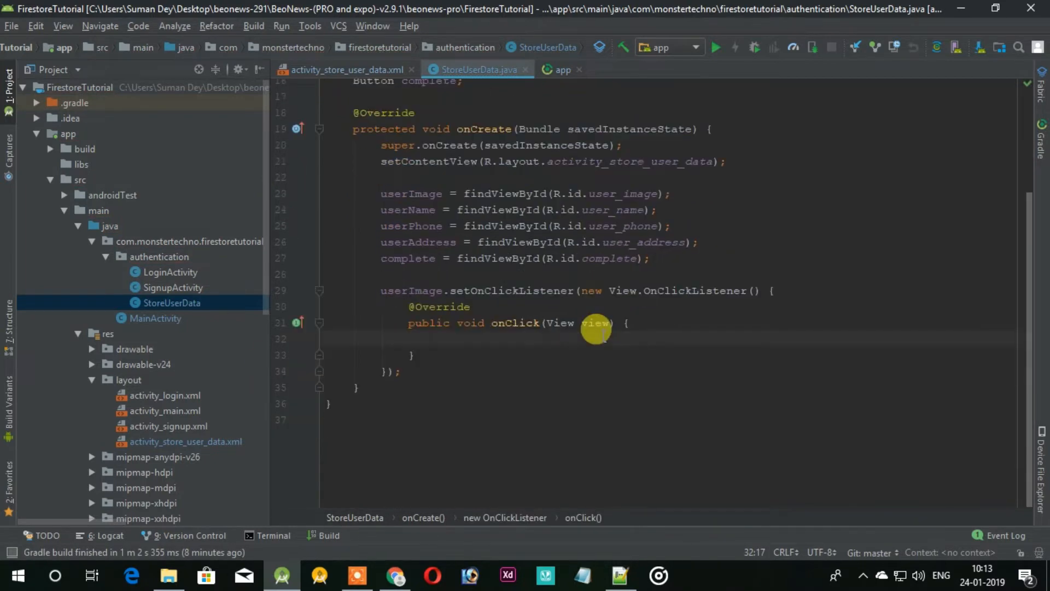
mouse_move(507, 392)
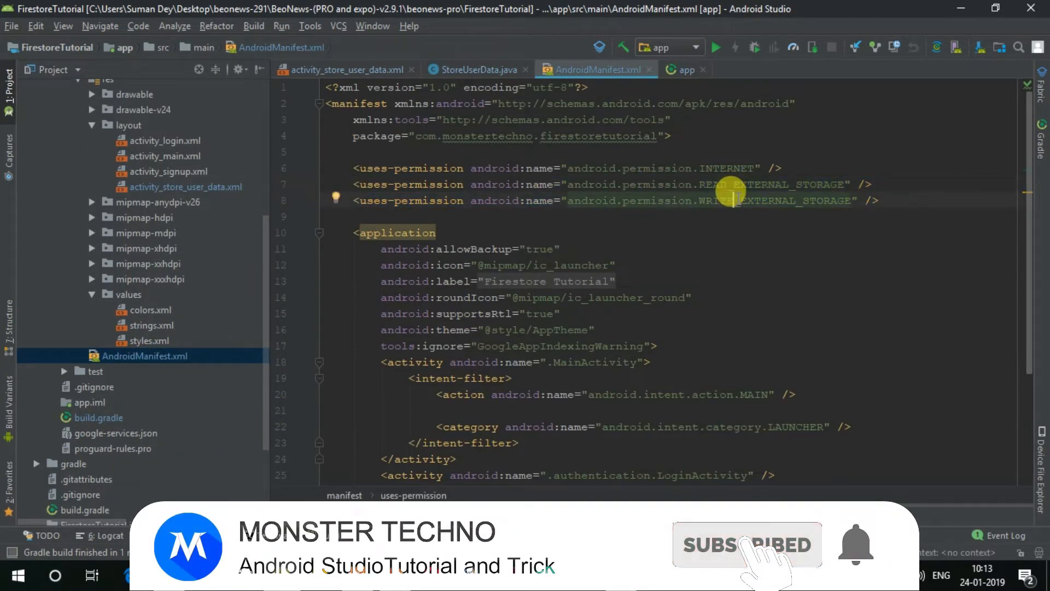
left_click(477, 69)
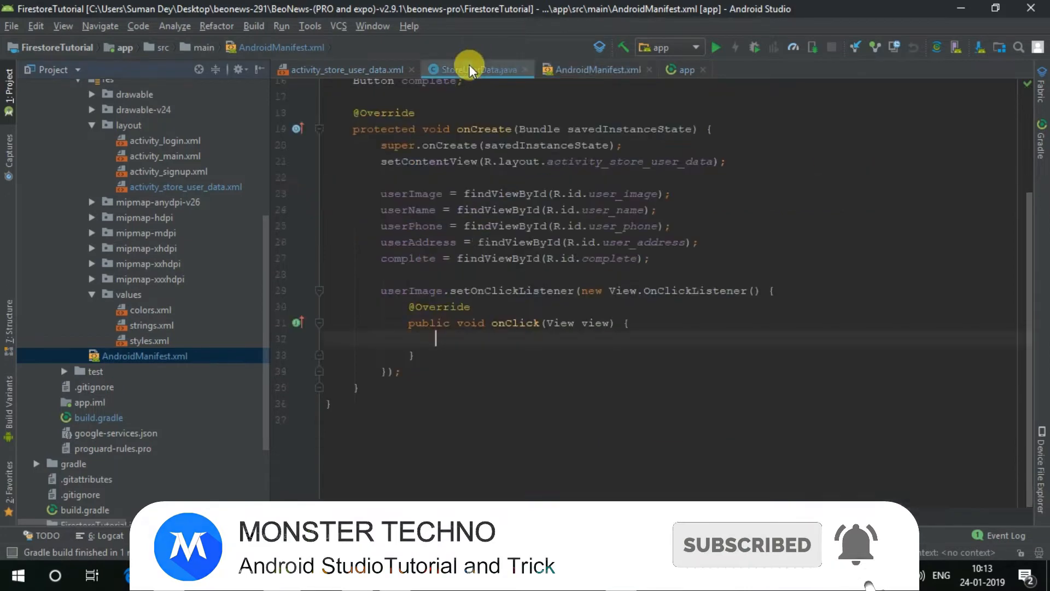
Add an SDK_INT >= M check testing READ_EXTERNAL_STORAGE with ContextCompat.checkSelfPermission
type("if (B")
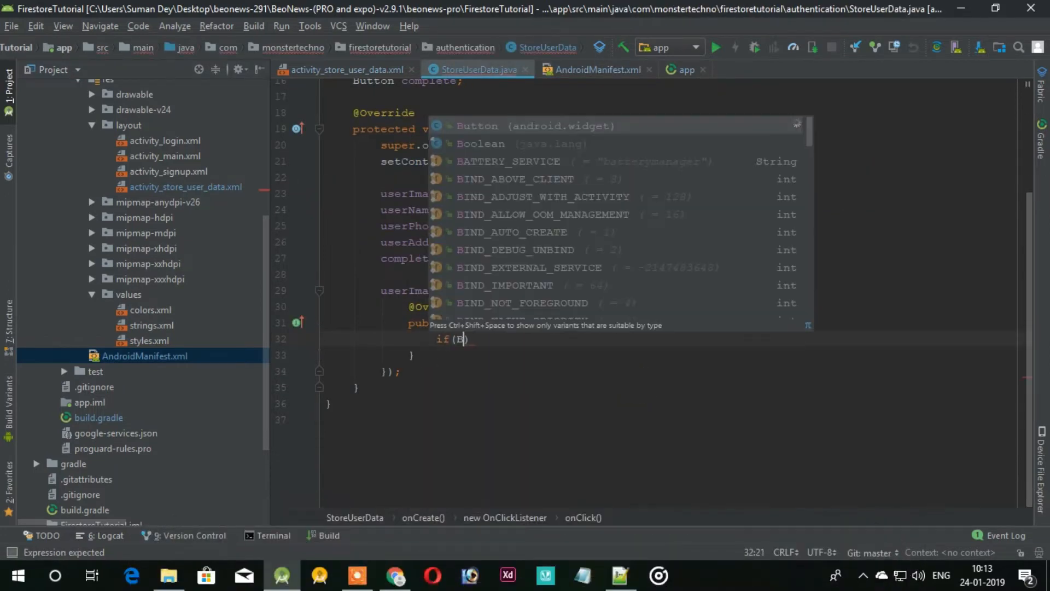
type("uild.Ver")
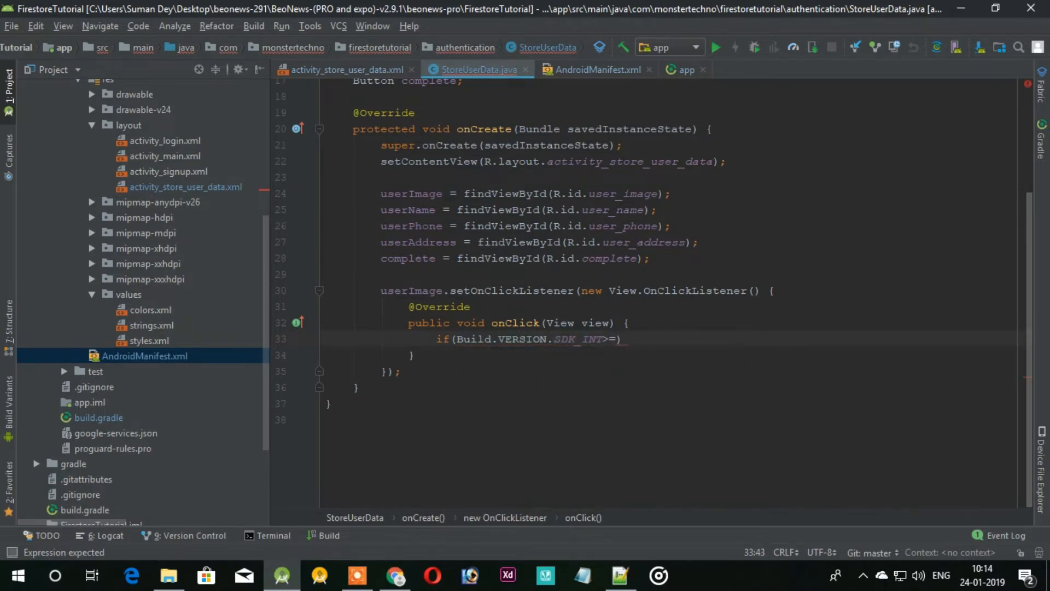
type("Build.VERSION_CODES.M)")
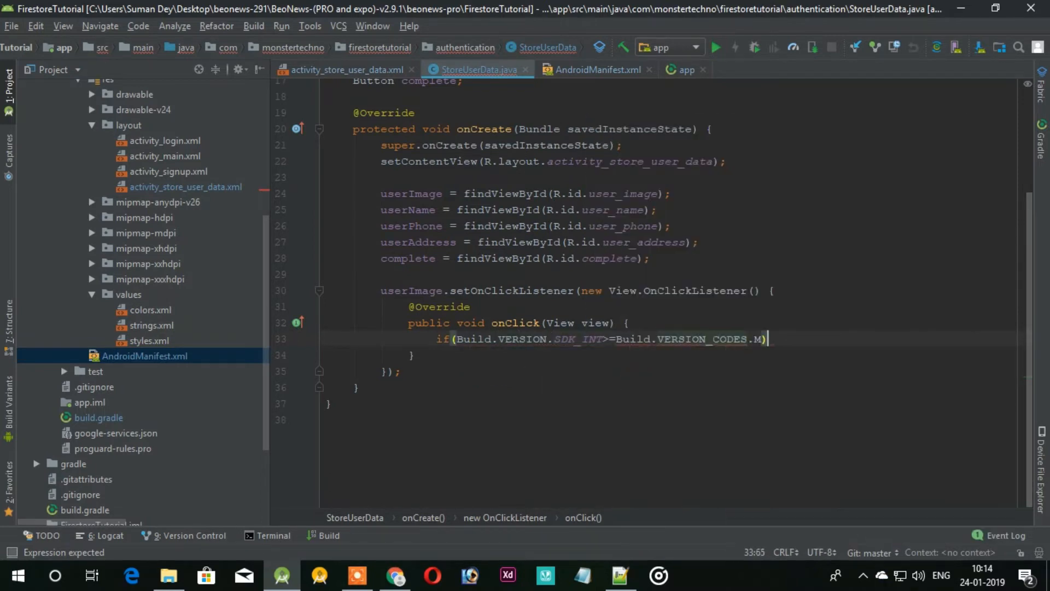
type("if(ContextCompat.checkSelfPermission(")
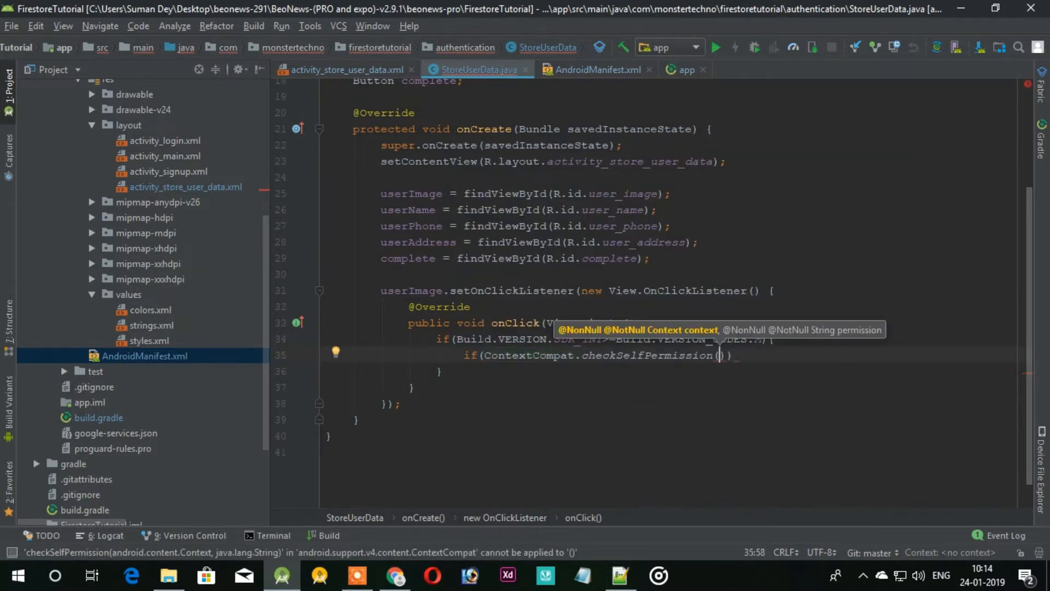
type("StoreUserData.this,M")
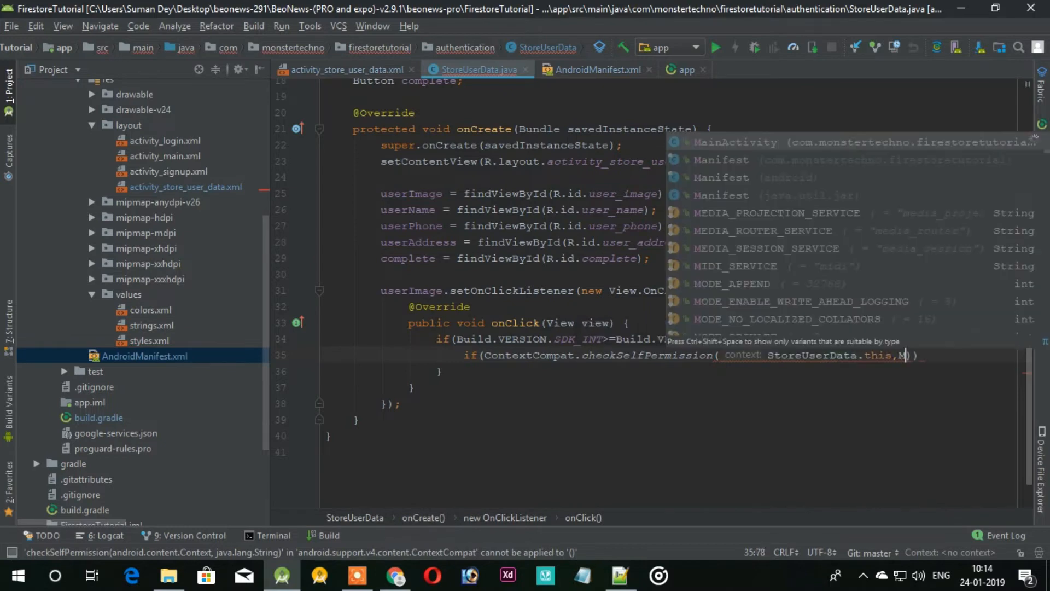
type("anife")
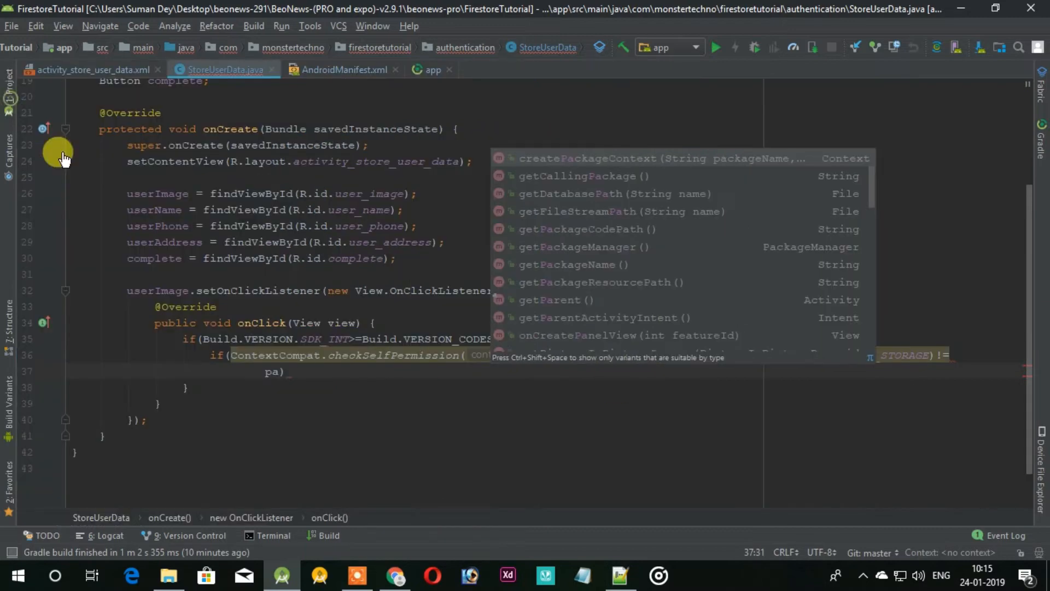
type("Pa")
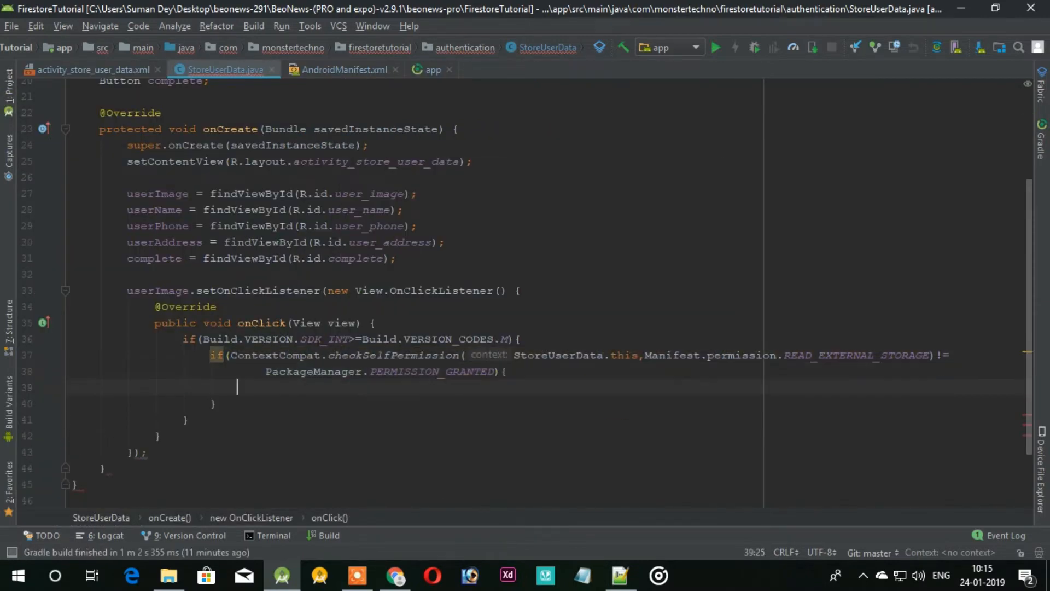
Show a 'Permission Denied' toast, request READ_EXTERNAL_STORAGE with code 1, and begin else
type("Toast.makeText(StoreUserData.this")
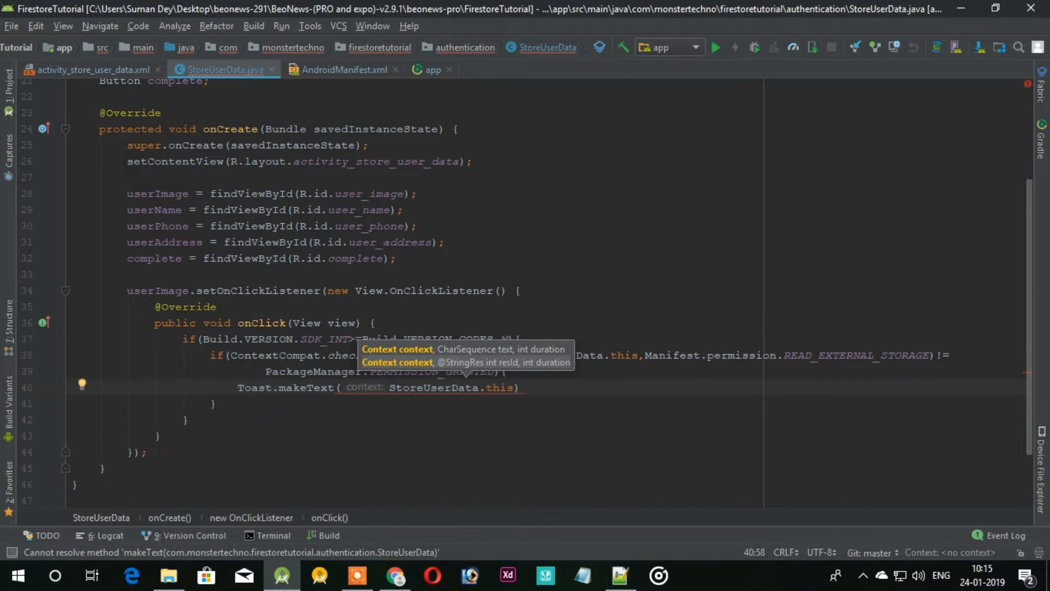
type(", \"Permission Denied\",Toast.")
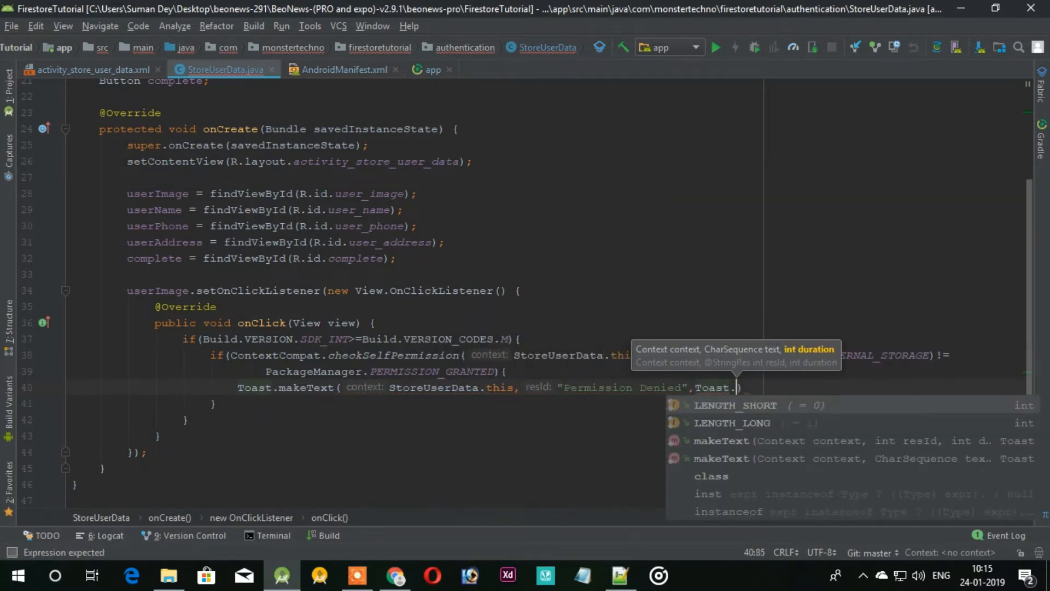
type("Activity")
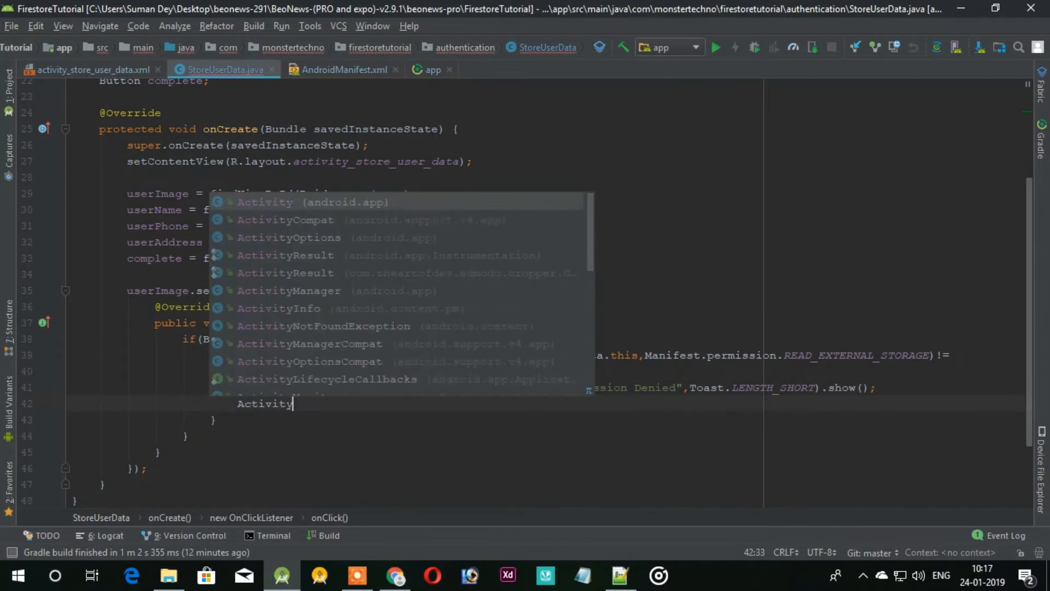
type("Store));")
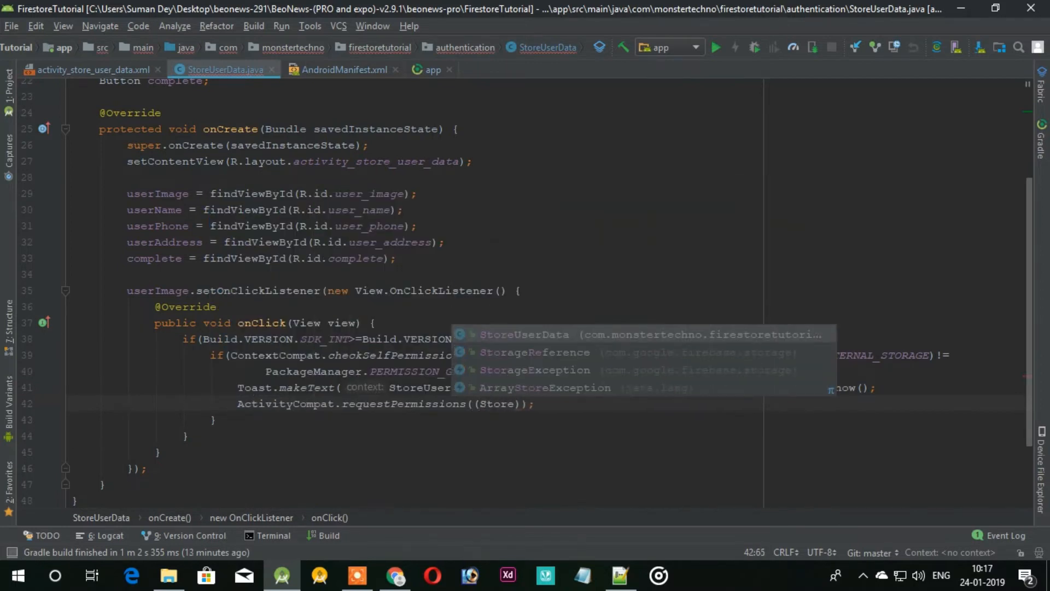
type("StoreUserData.this, new String[]{")
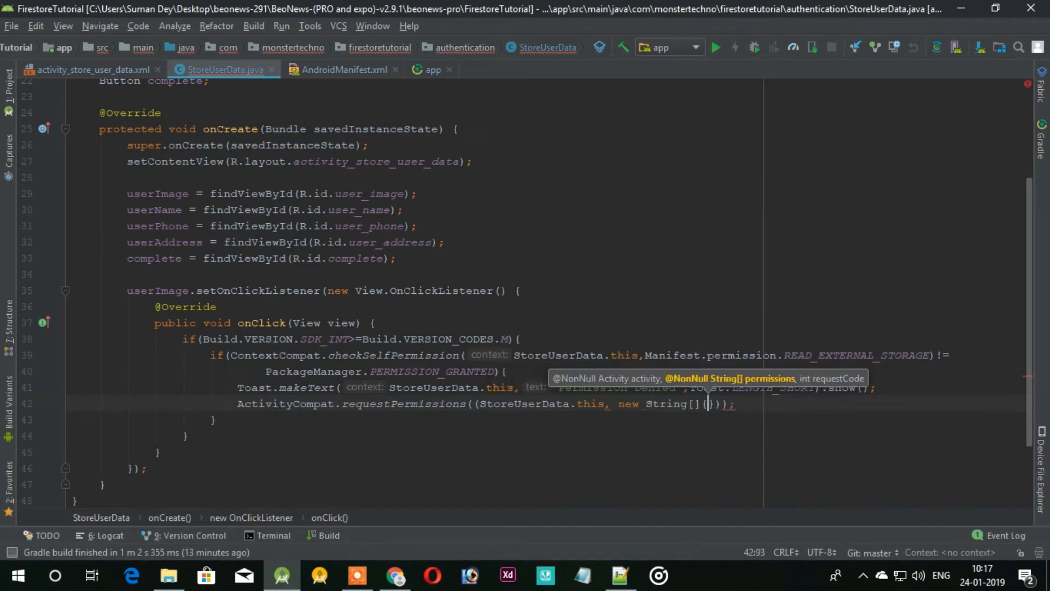
type("Manifest.permission.READ_EXTERNAL_STORAGE")
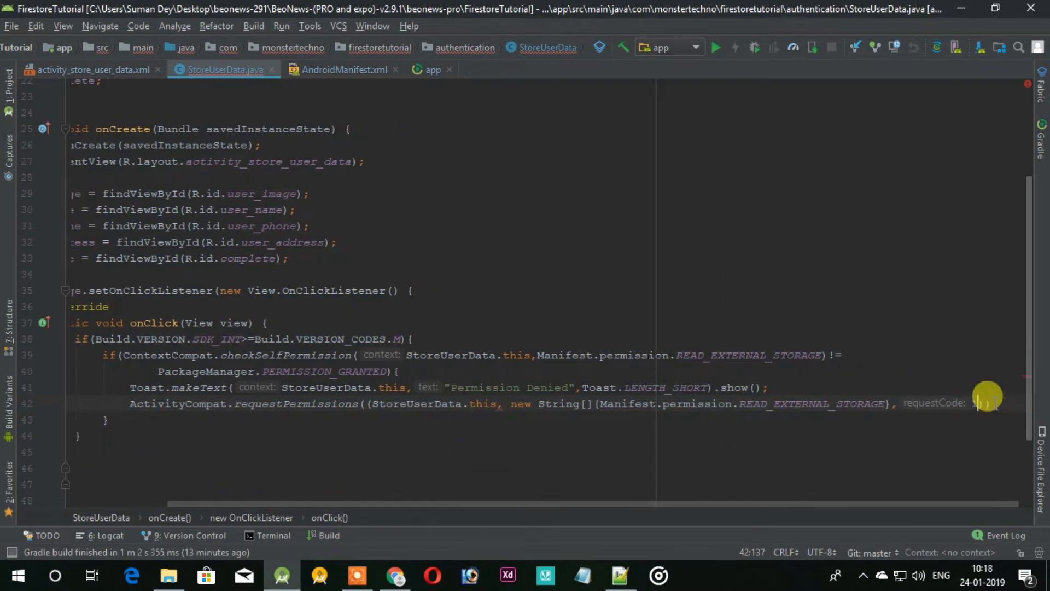
type("1")
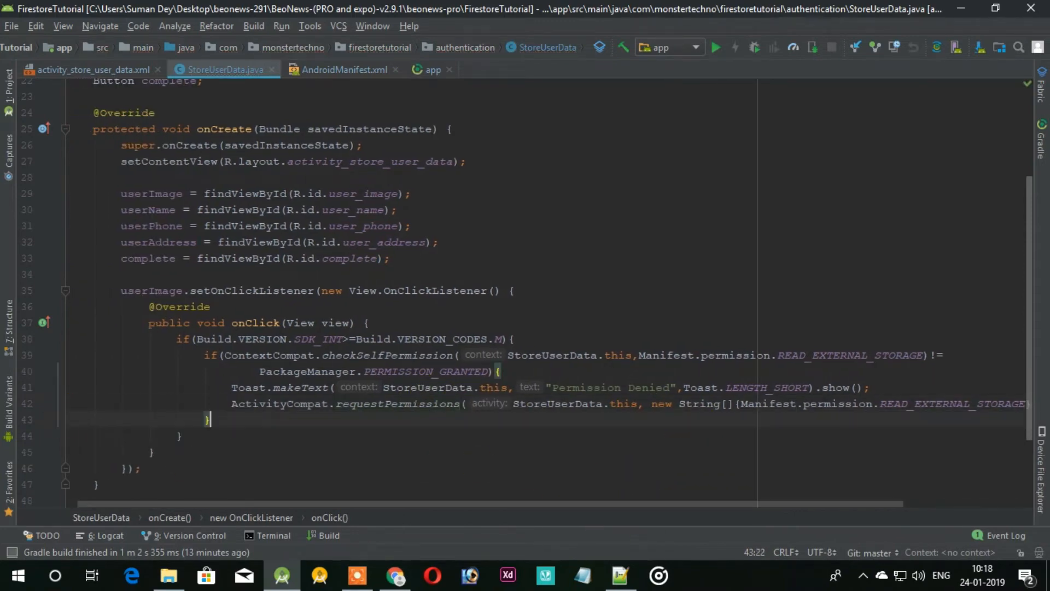
type("else {")
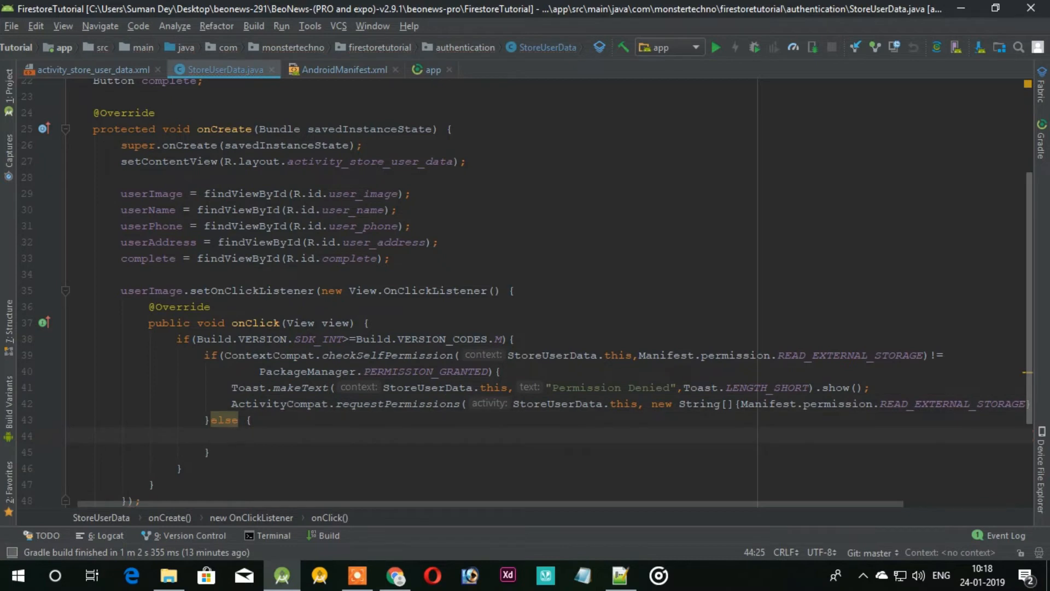
Call ChoseImage() in both else branches and create a ChoseImage method starting with a Toast
type("ChoseImage();")
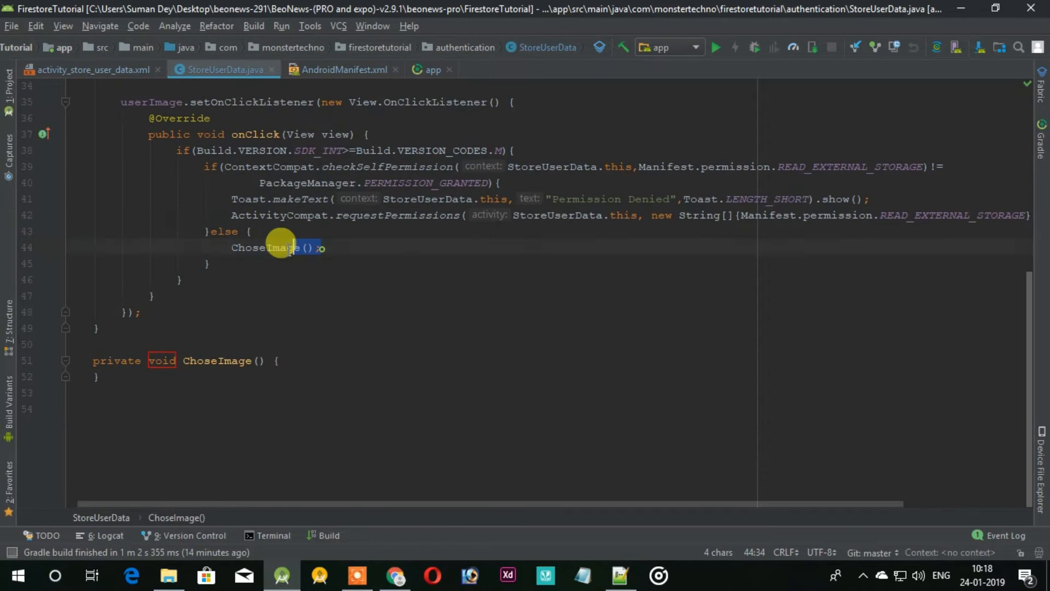
type("else {")
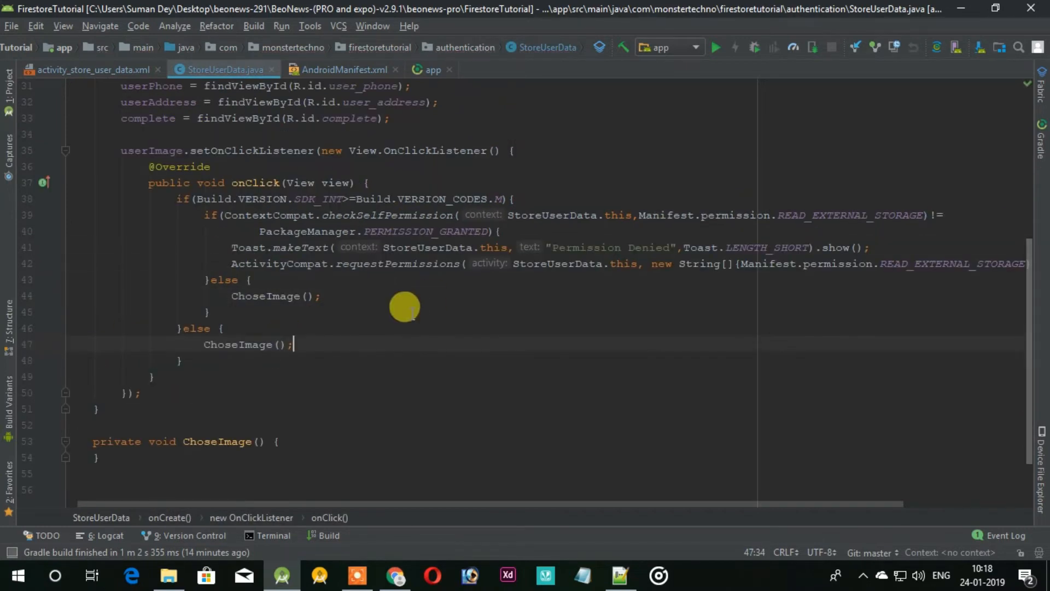
type("Toast.makeText(StoreUserData.this, \"Chose \"")
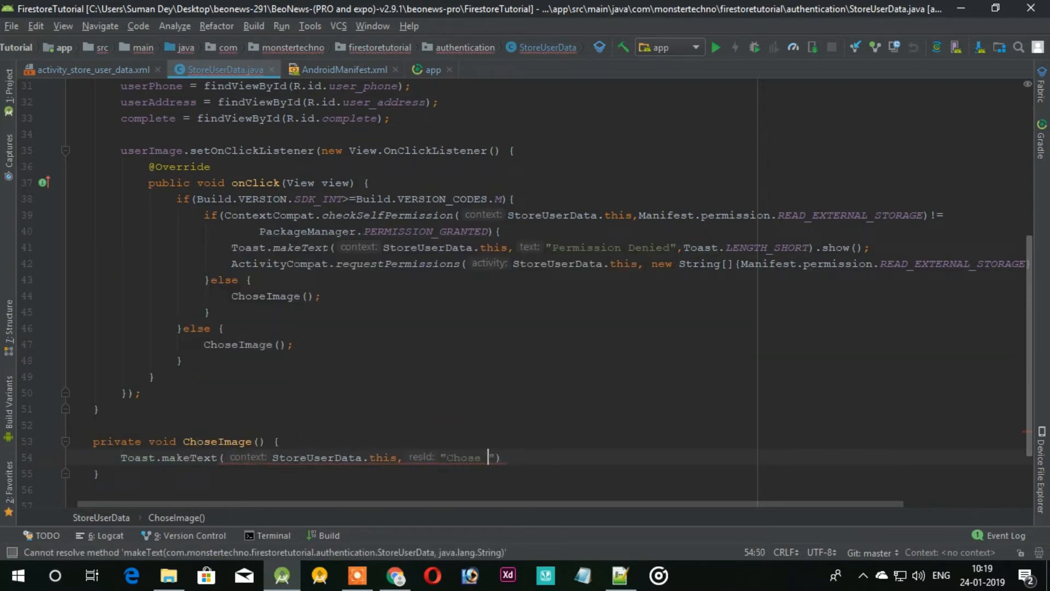
Complete the short 'Chose Image' toast in ChoseImage and run the app on the phone
type("Image\",Toast.")
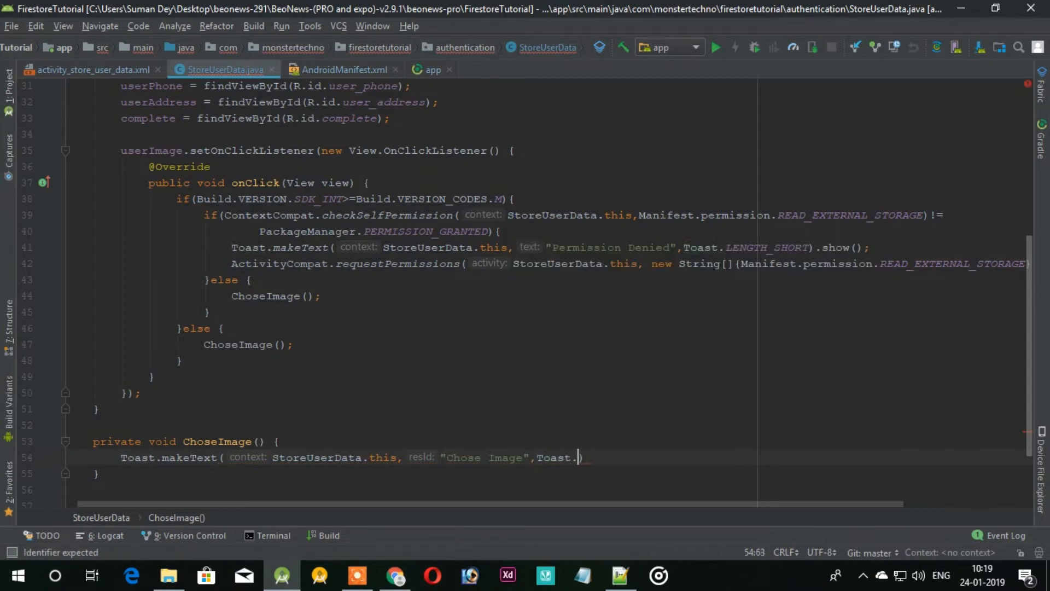
type("LENGTH_SHORT).show();")
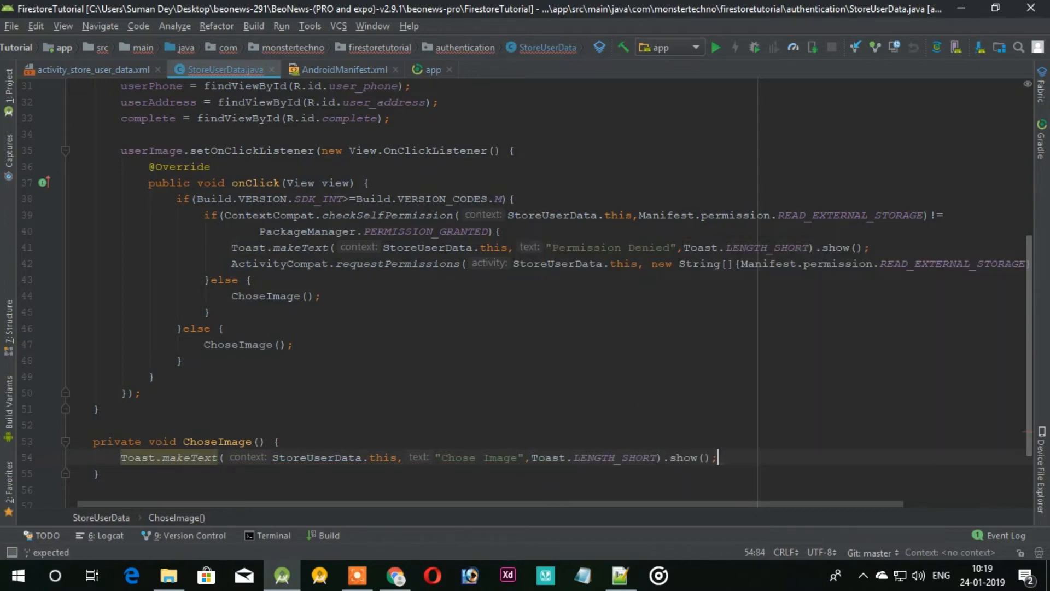
left_click(715, 47)
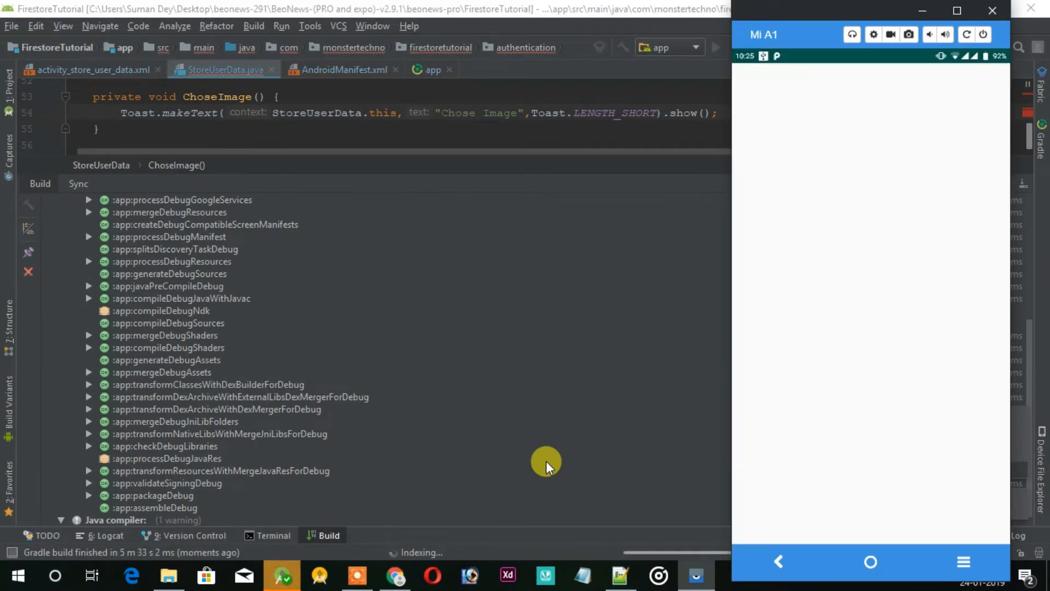
Enter the password on the mirrored phone's login screen and sign in
left_click(847, 294)
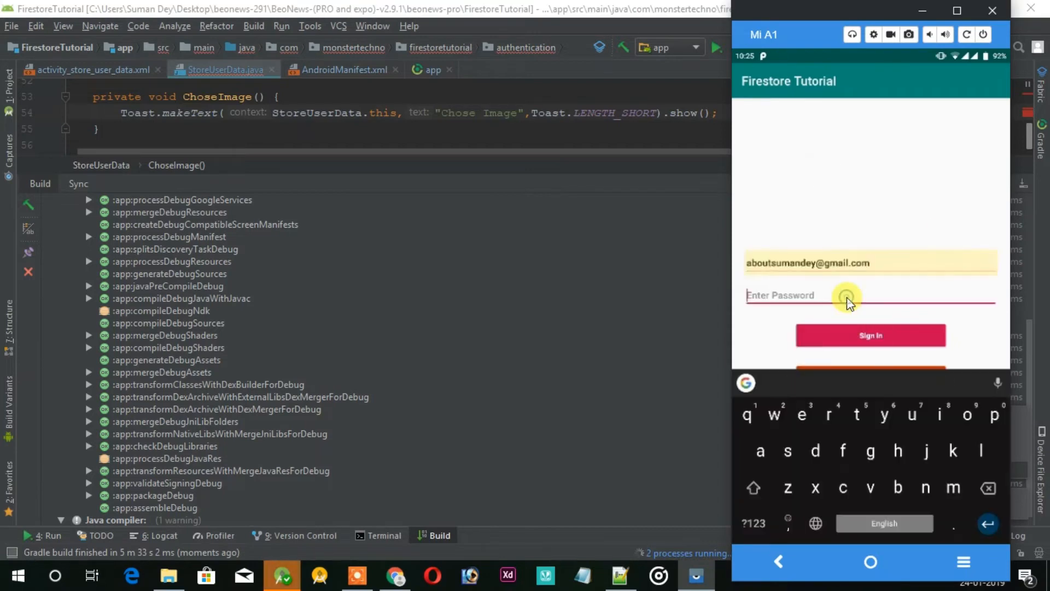
type("password")
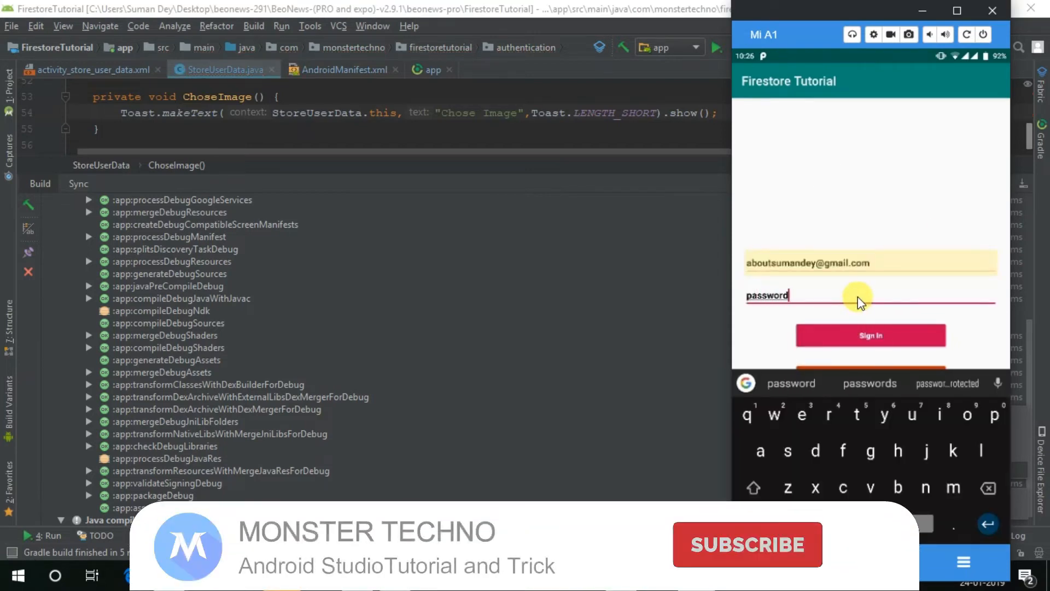
left_click(870, 335)
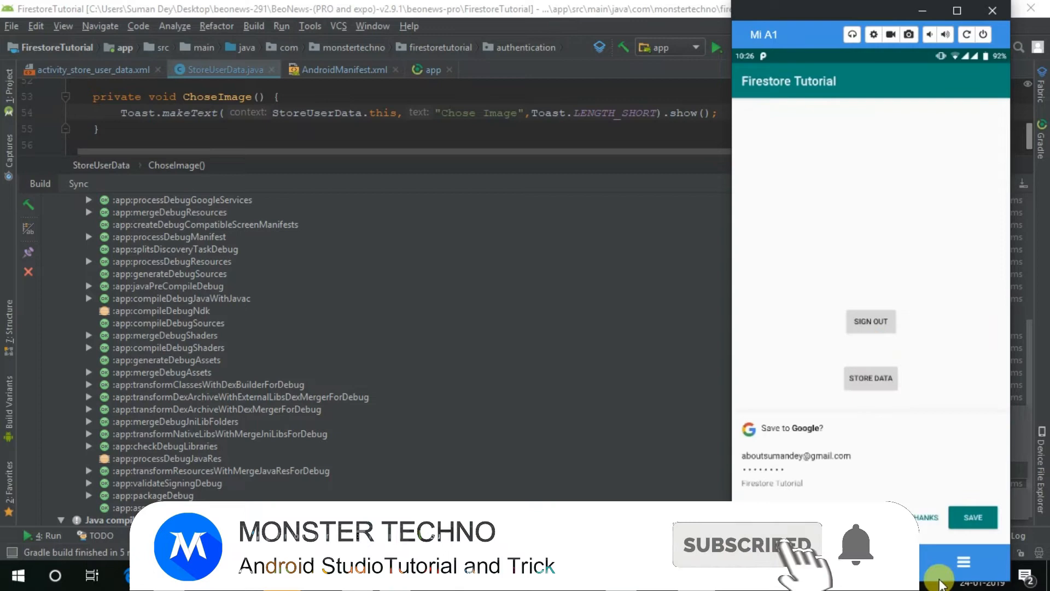
left_click(870, 377)
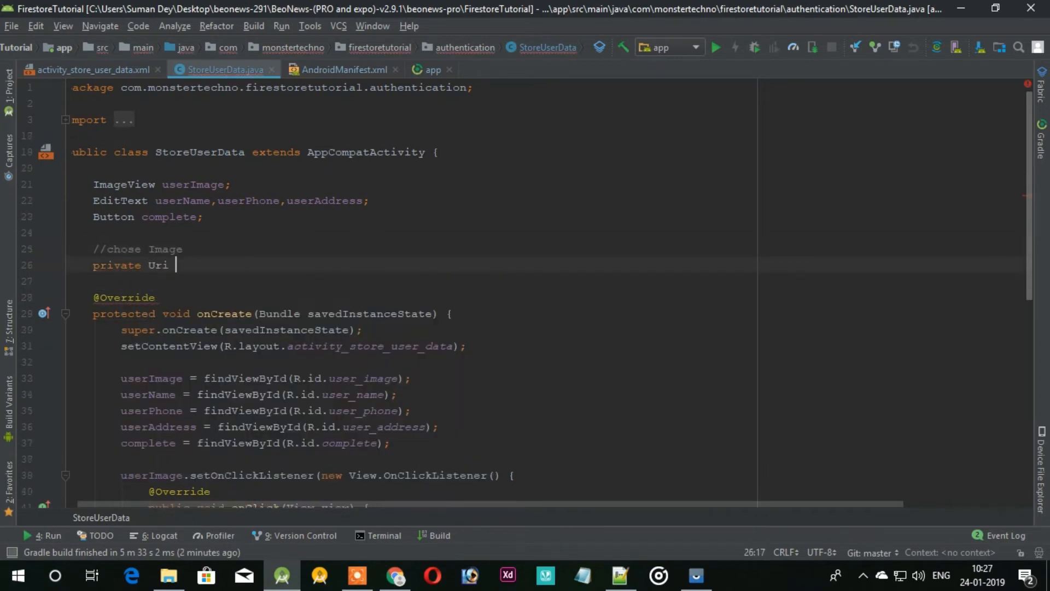
Declare an imageUri field and launch CropImage with guidelines ON, 1:1 ratio, from StoreUserData
type("imageUri;")
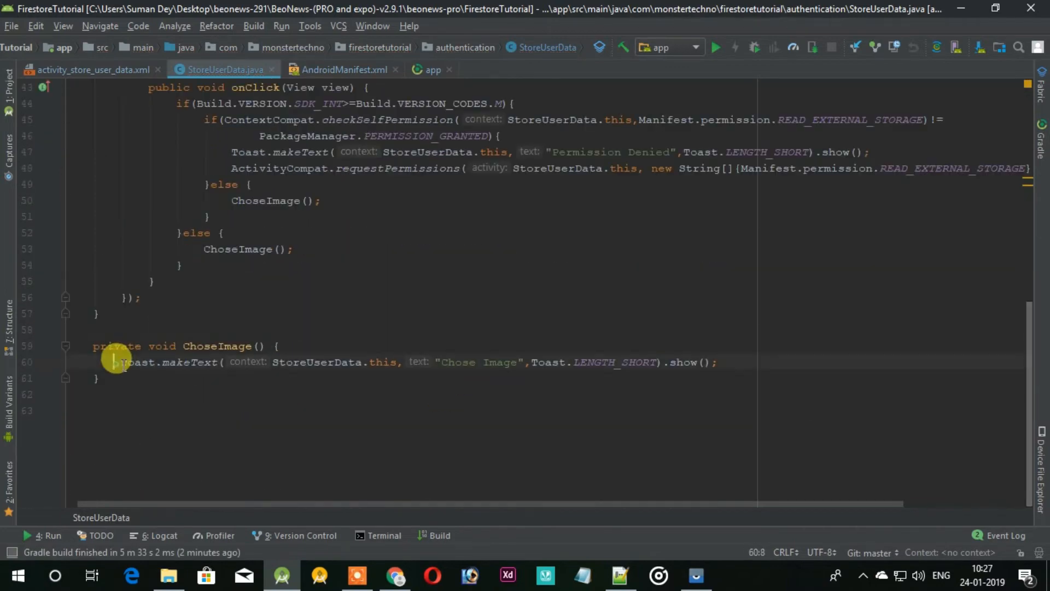
type("CropImage")
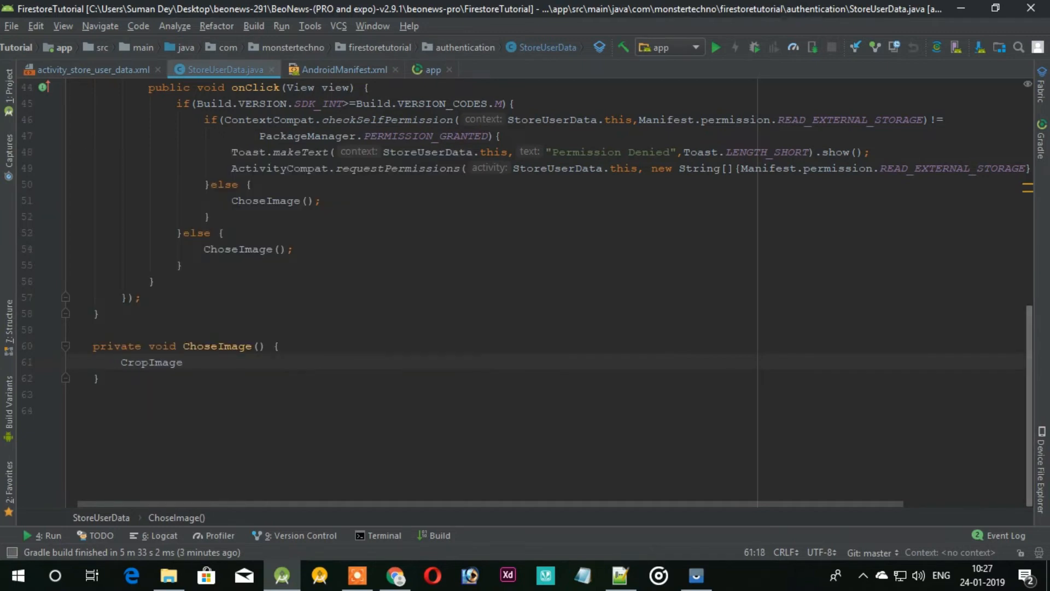
type(".")
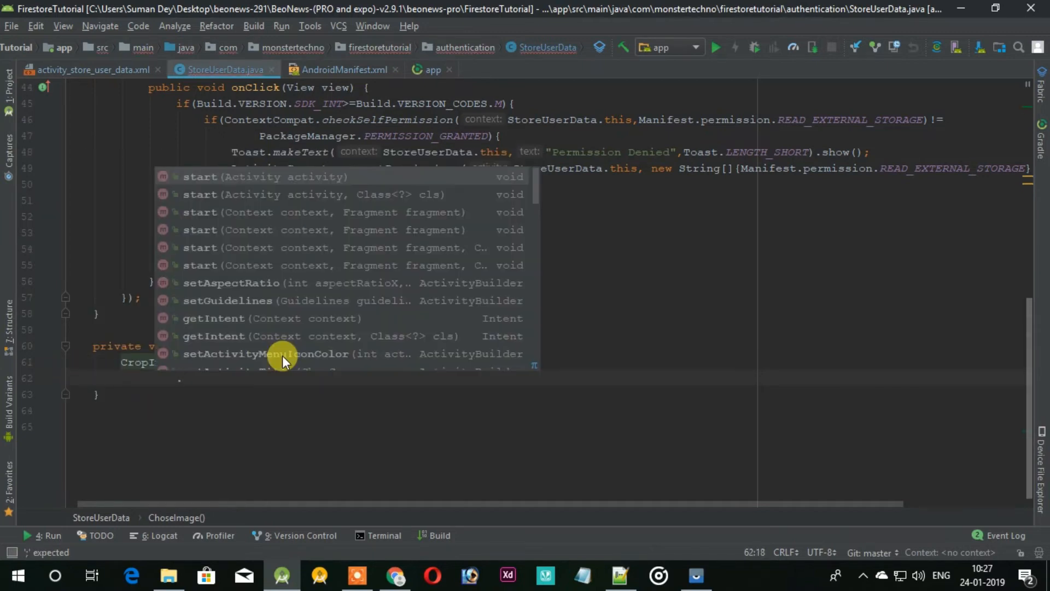
type(".setGuidelines(cro")
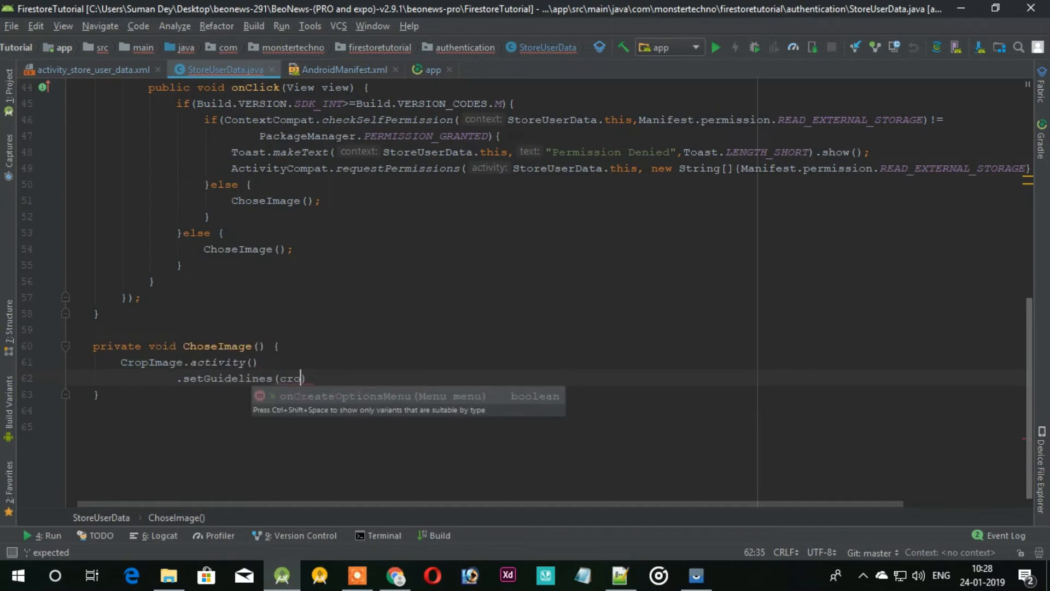
type("userImage,CropImageView.Guidelines.ON")
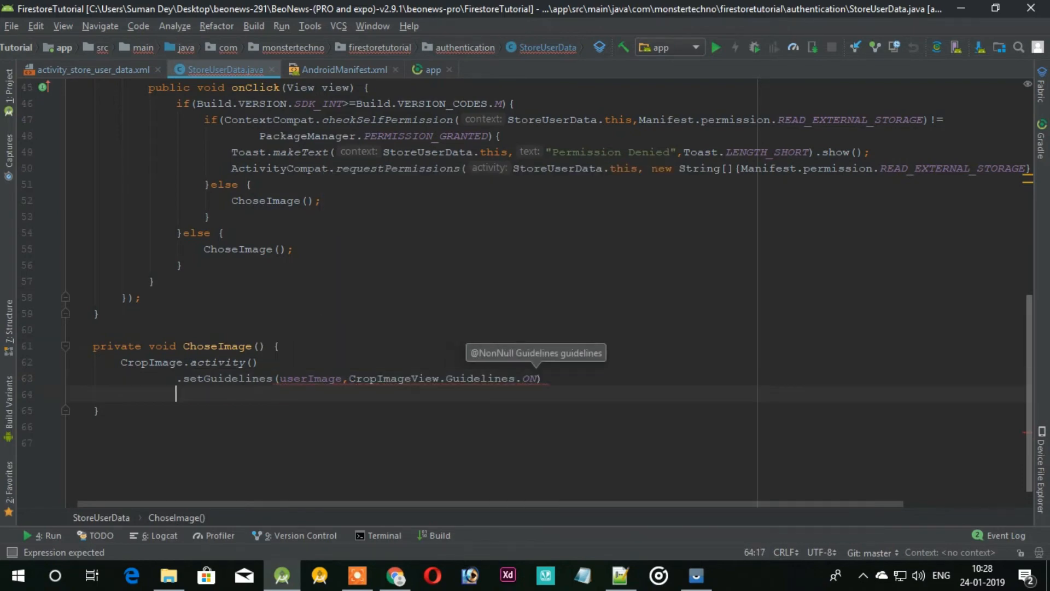
type(".setAspectRatio()")
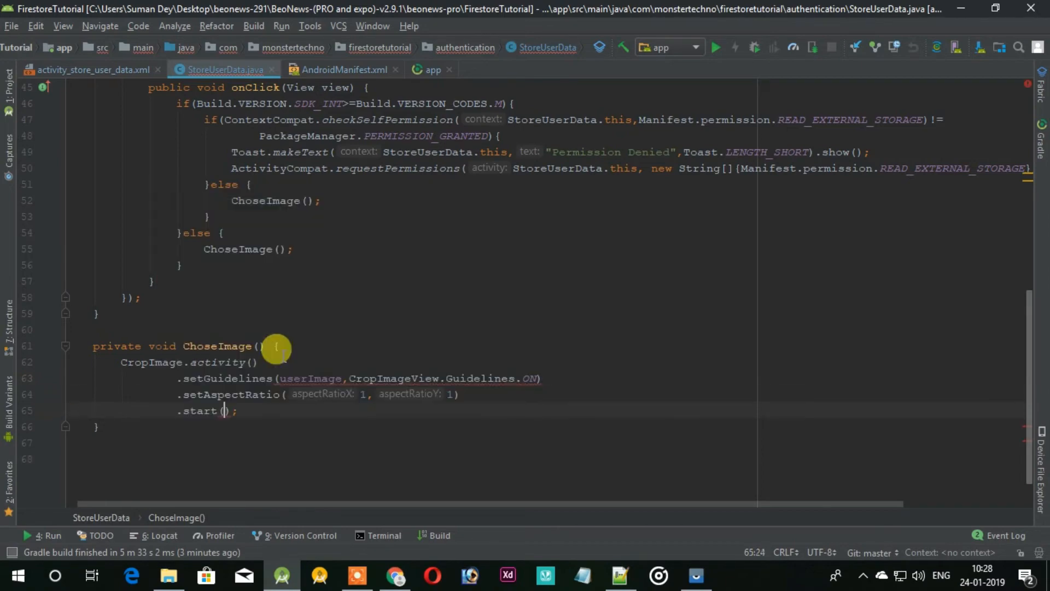
type("StoreUserData.this")
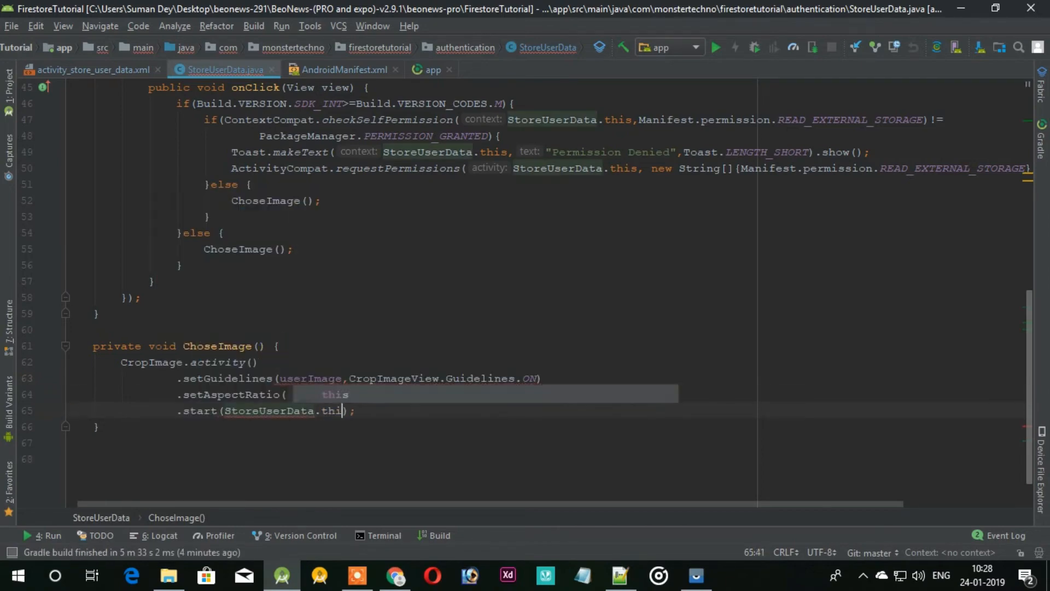
mouse_move(328, 378)
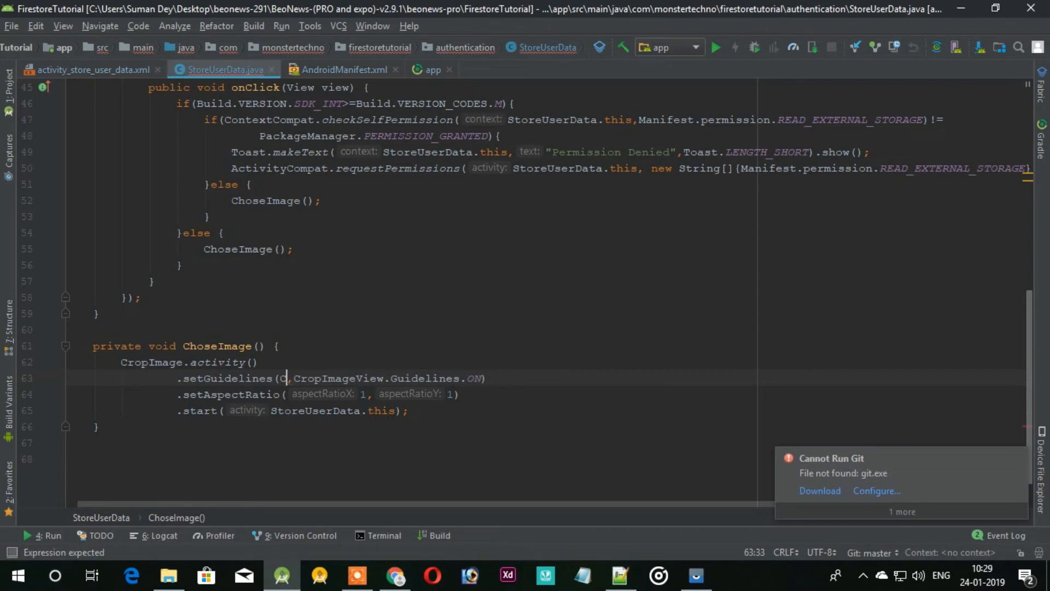
type("CropImageView")
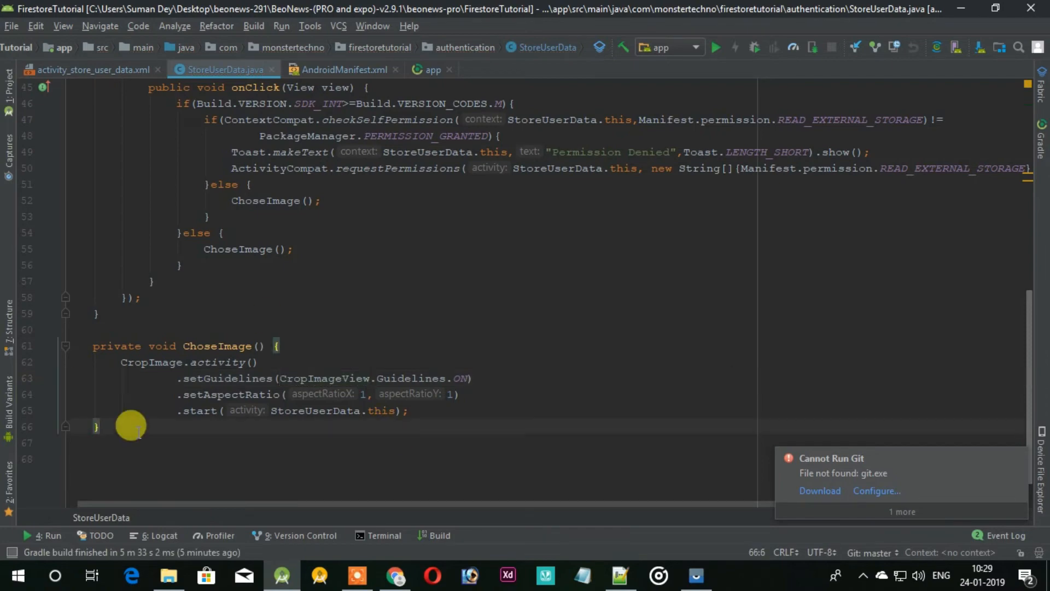
Override onActivityResult, check CROP_IMAGE_ACTIVITY_REQUEST_CODE and get the crop result
key("Ctrl+o")
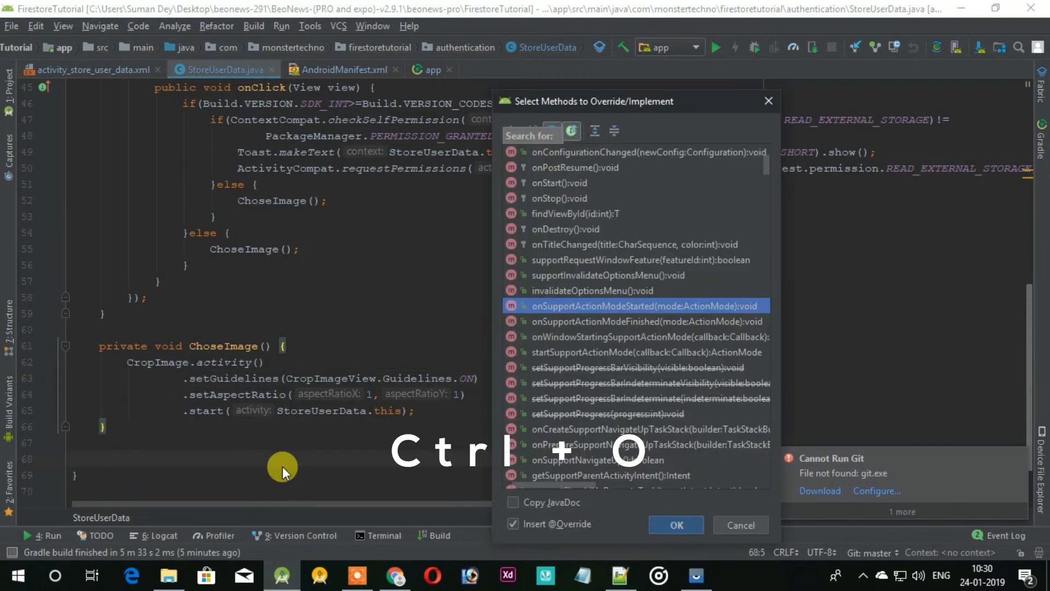
type("onAct")
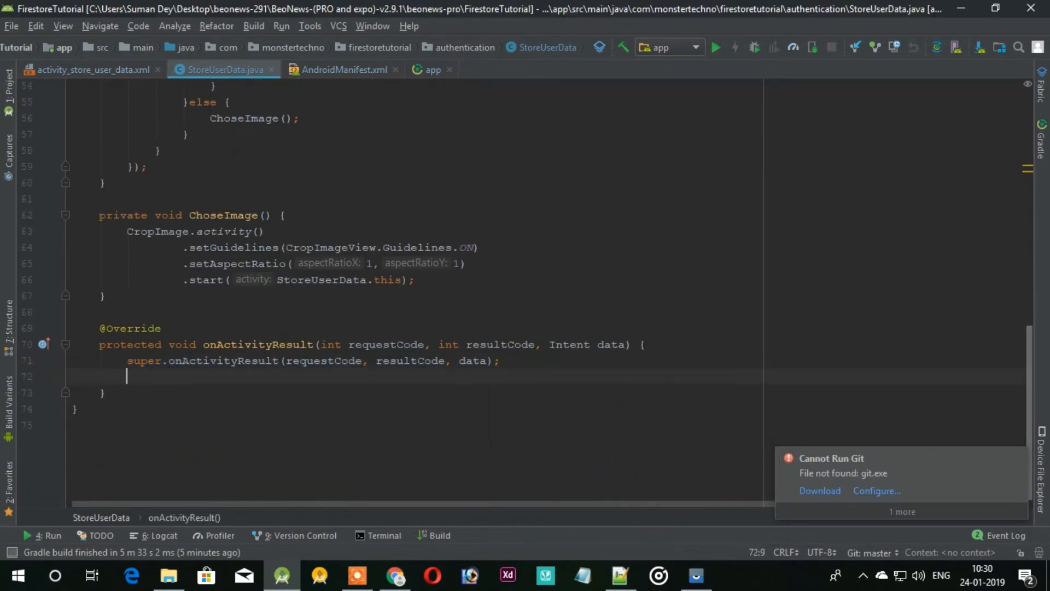
type("if")
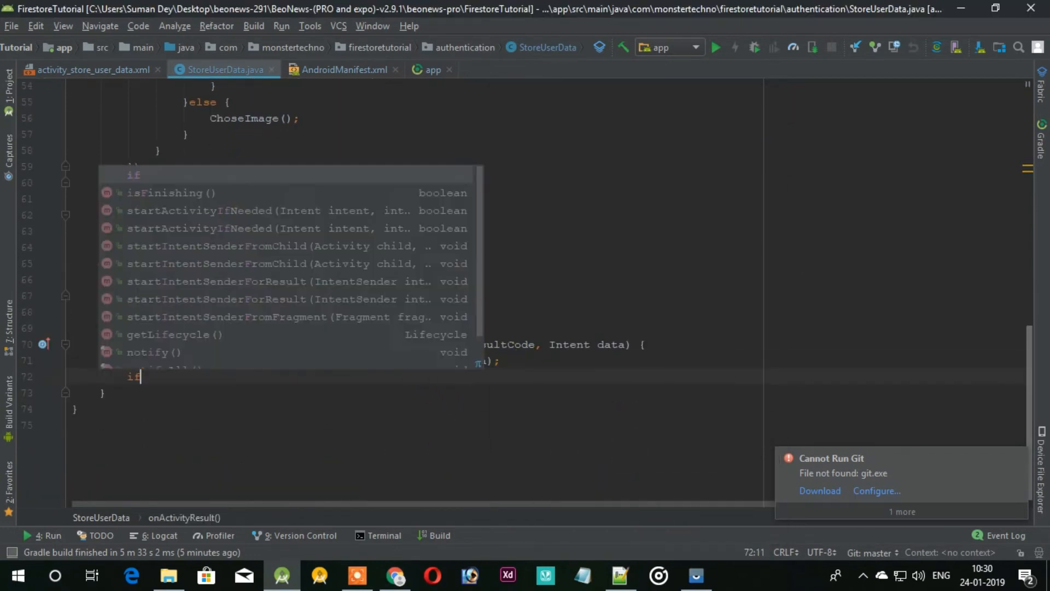
type("(requestCode==)")
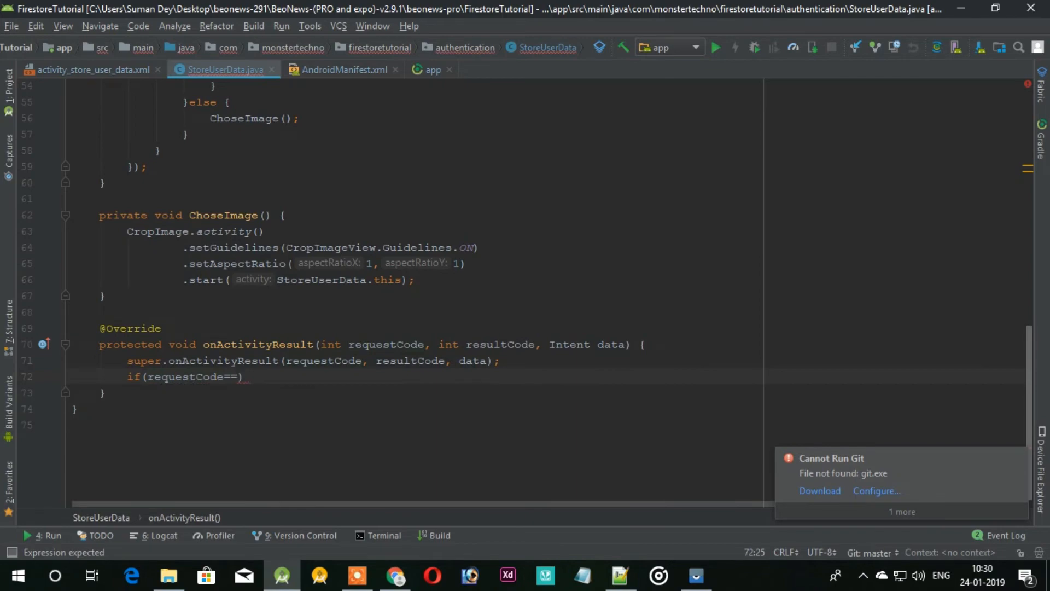
type("CropImage.CR")
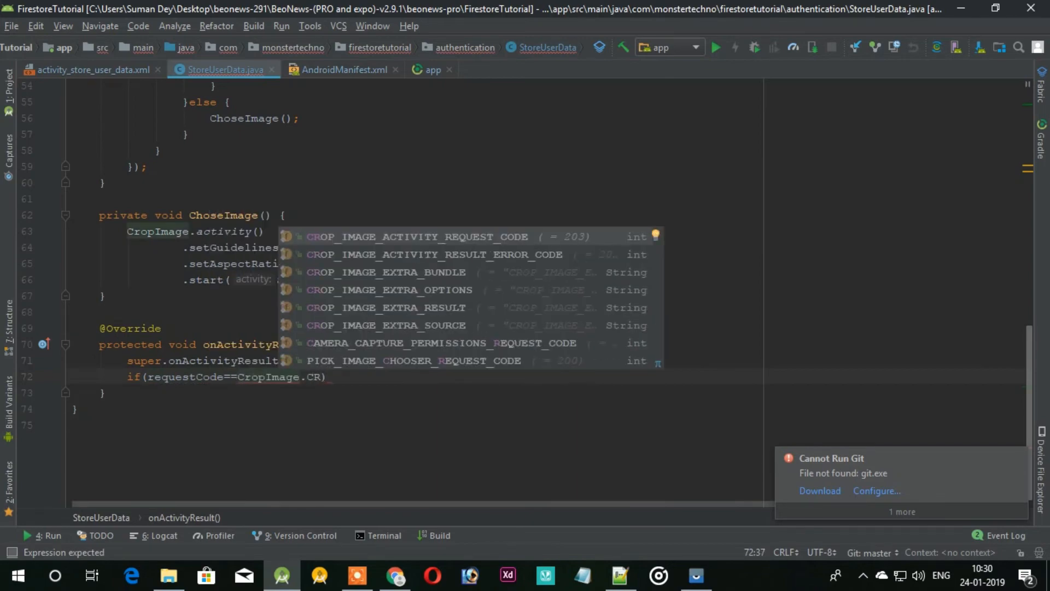
type("Cr")
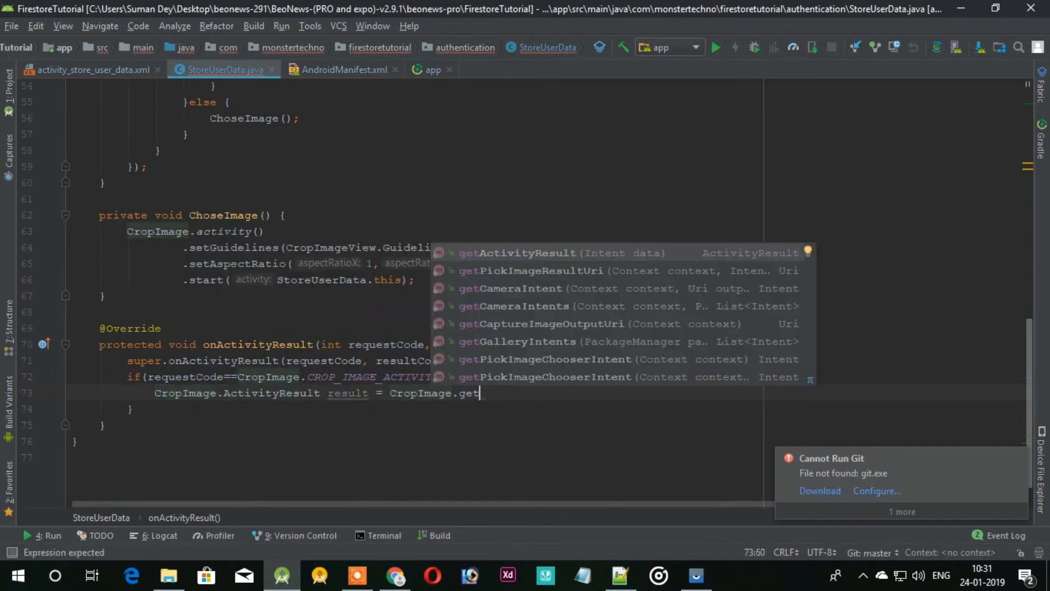
left_click(518, 252)
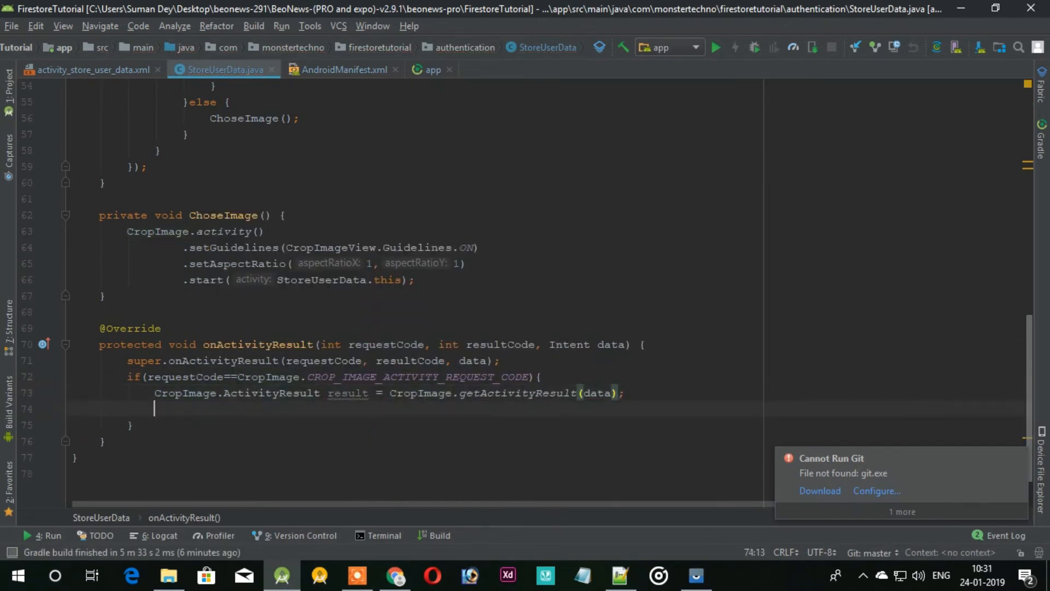
On RESULT_OK set userImage to the result's Uri, and begin an else-if error branch
type("if(resultCode)")
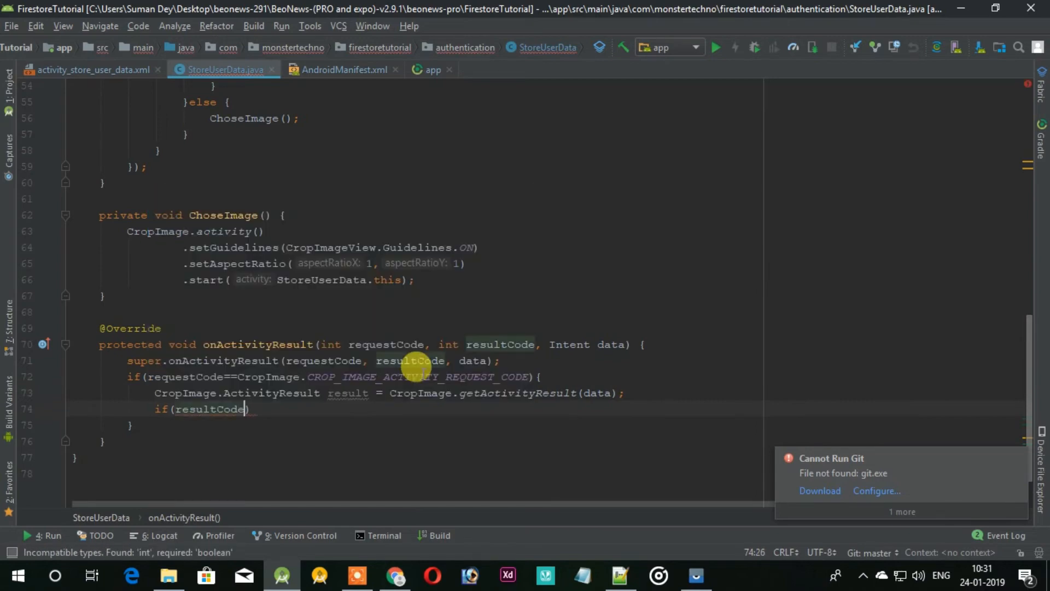
type("==RESULT_OK){")
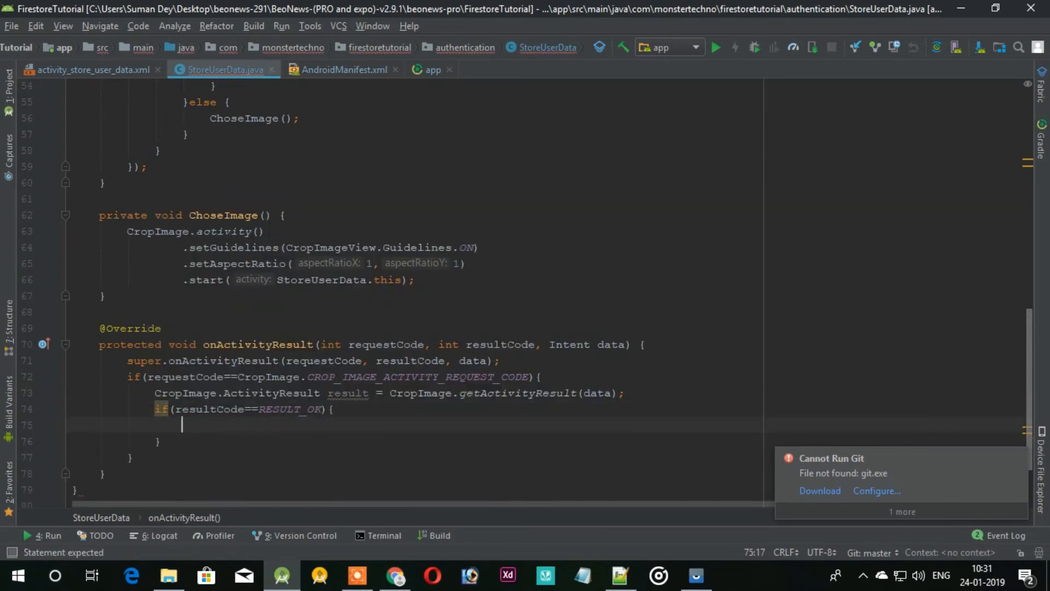
type("imageUri")
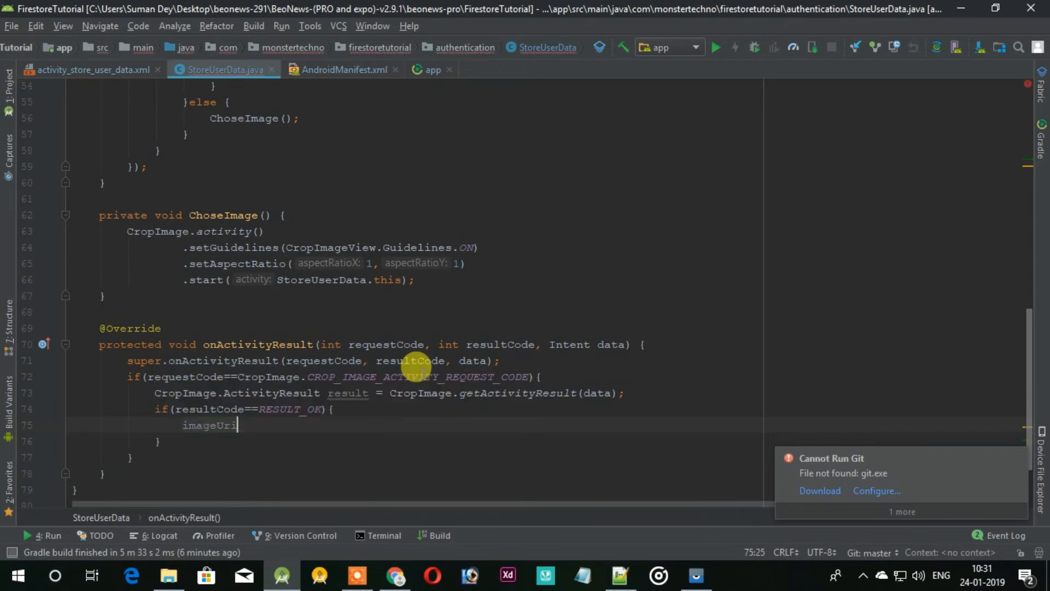
type("= result.")
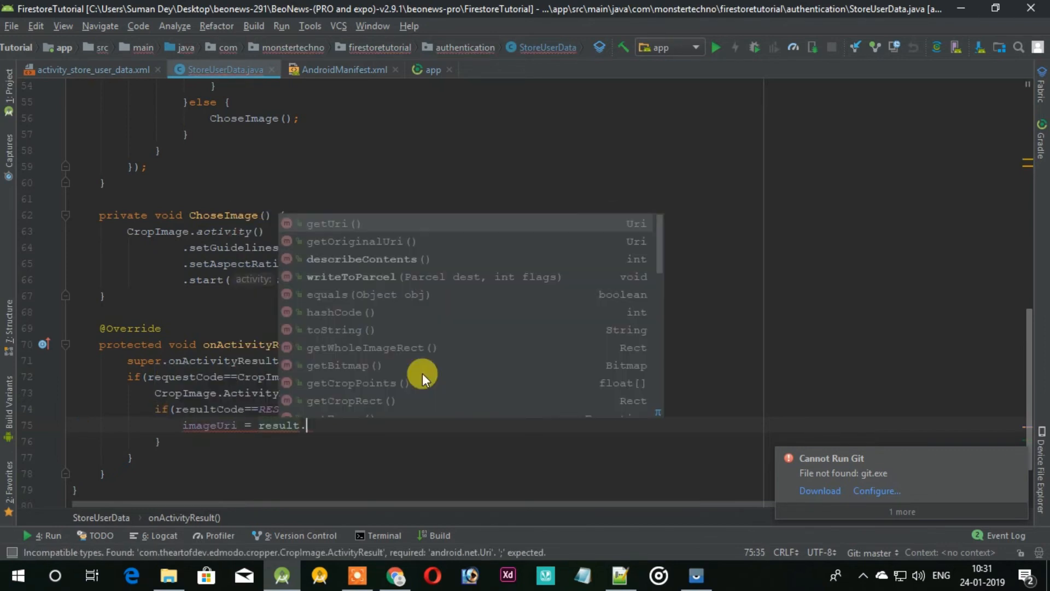
left_click(333, 223)
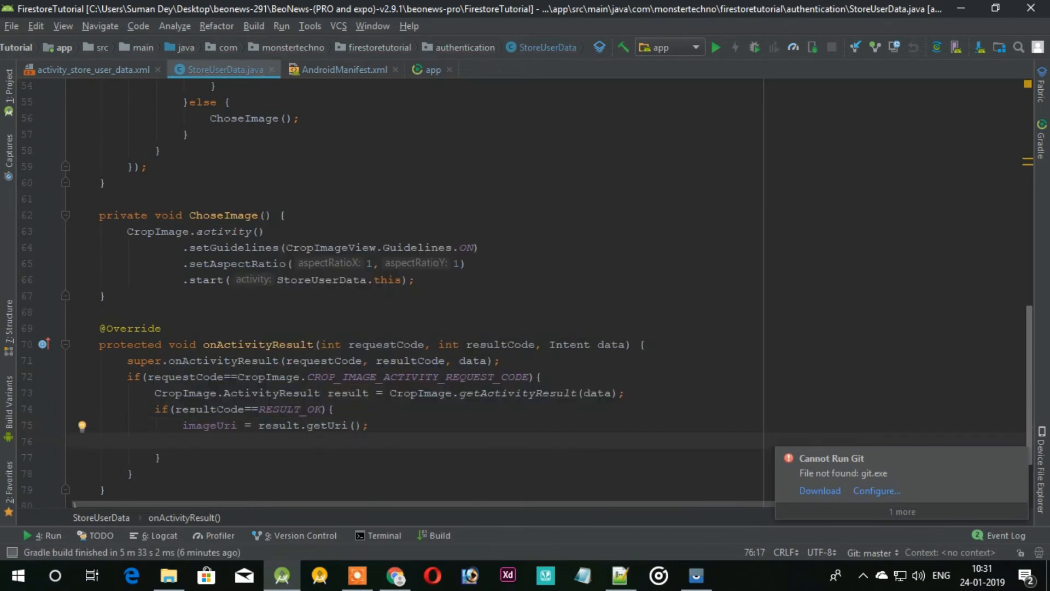
type("userImage.setImageURI(imageUri);")
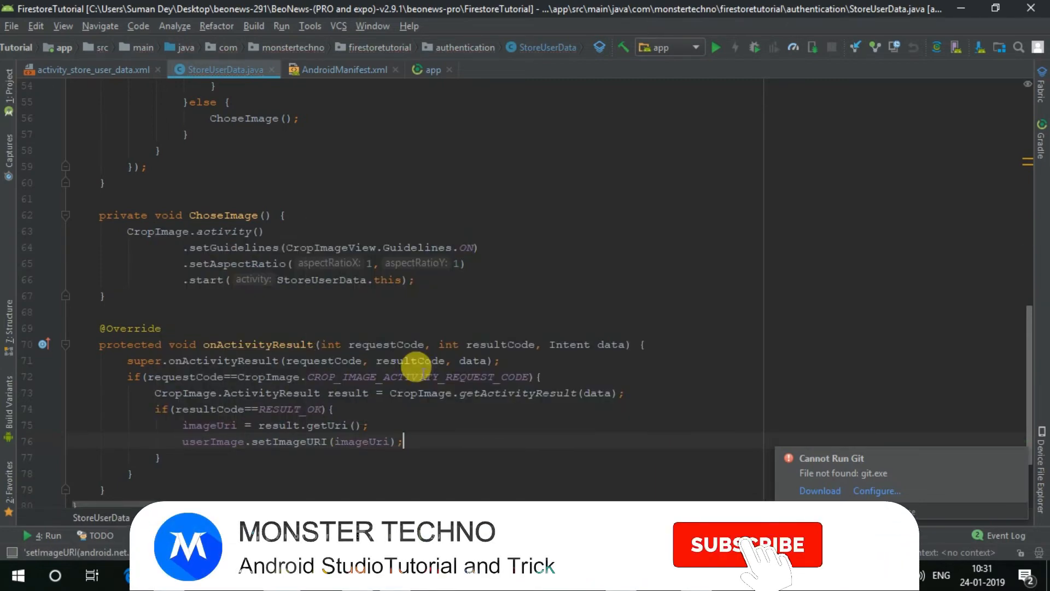
type("else if(resultCode==CropImage.CROP_IMAGE_ACTIVITY_RESULT_ERROR_CODE){")
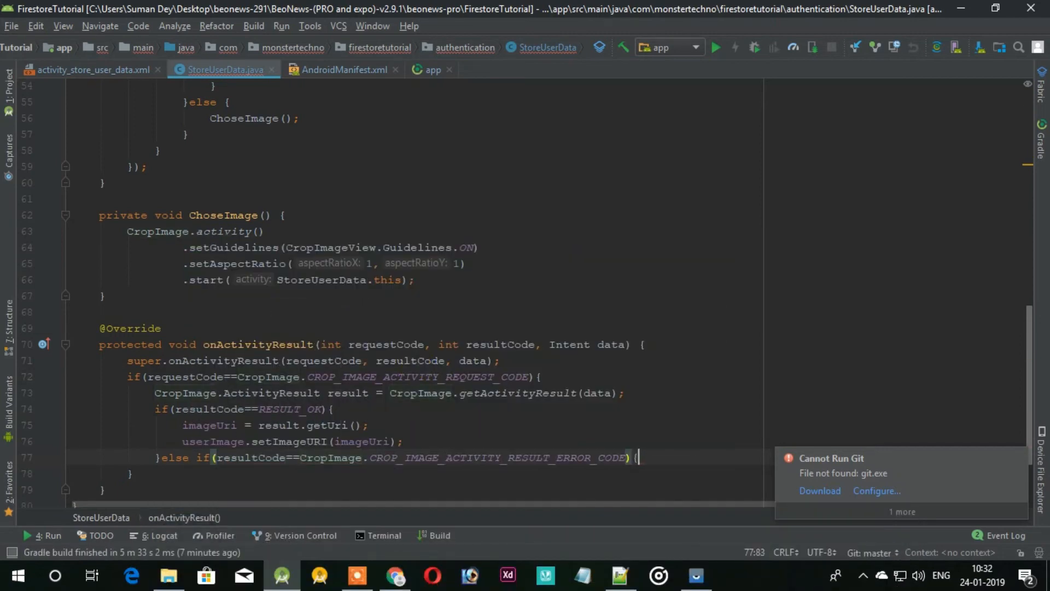
type("Exception error = result.getError();")
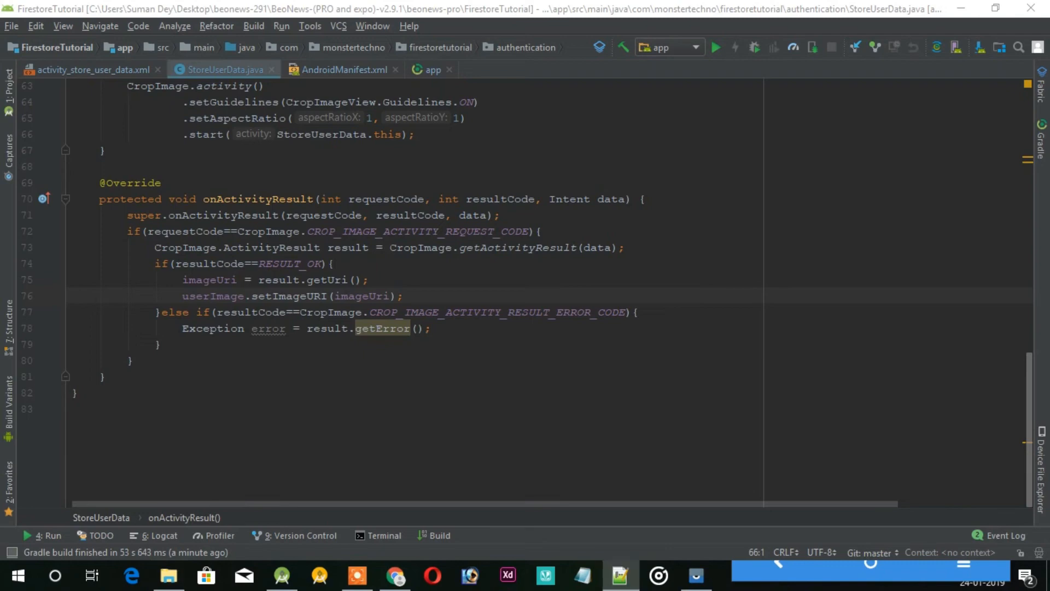
Build and deploy the updated app to the phone
left_click(341, 69)
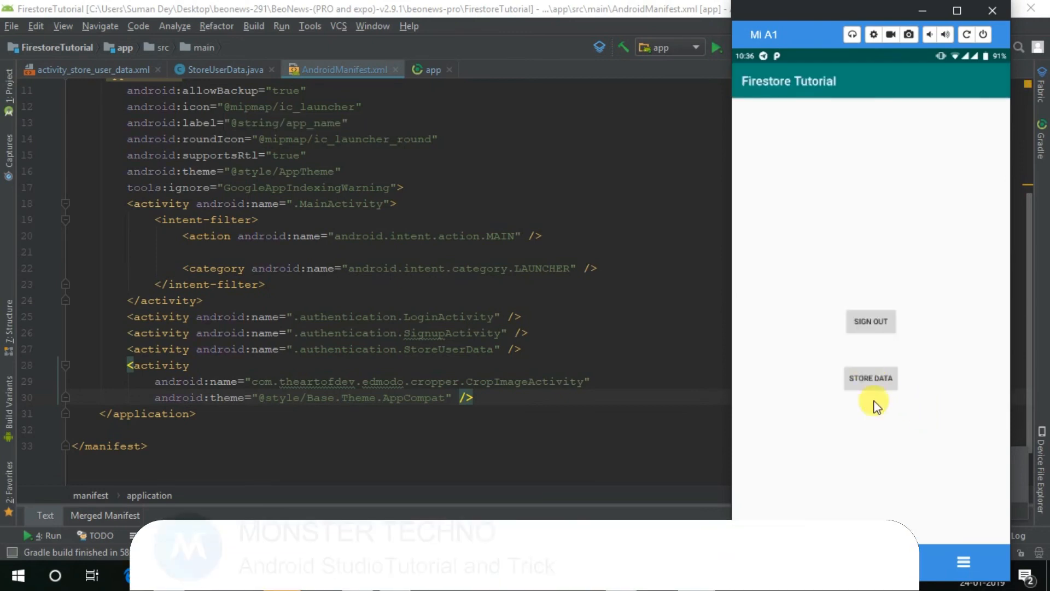
Open the store-data screen, tap the profile image, then dismiss the Select source chooser
left_click(870, 377)
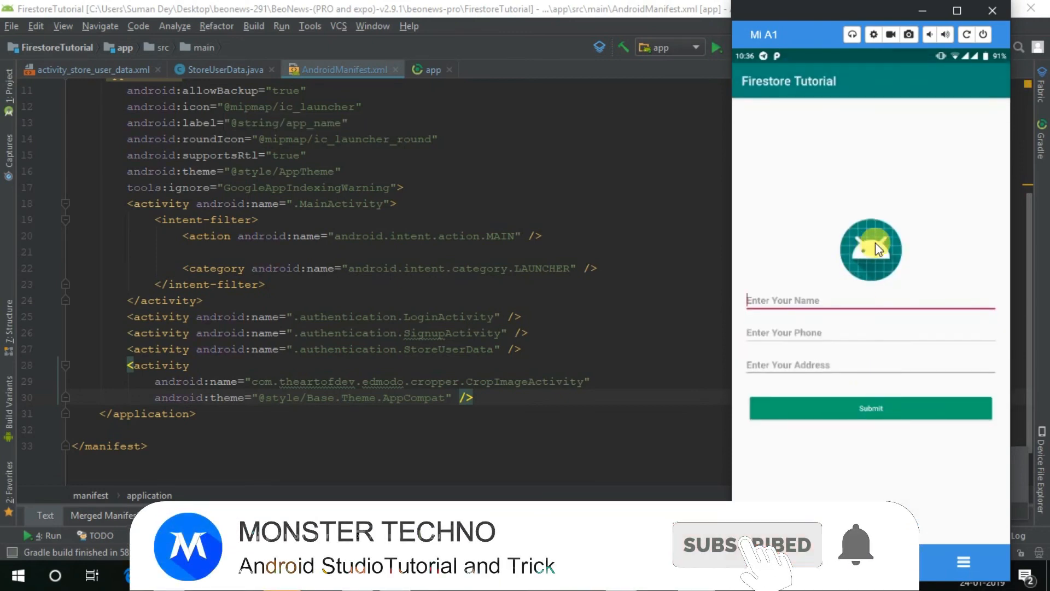
left_click(870, 249)
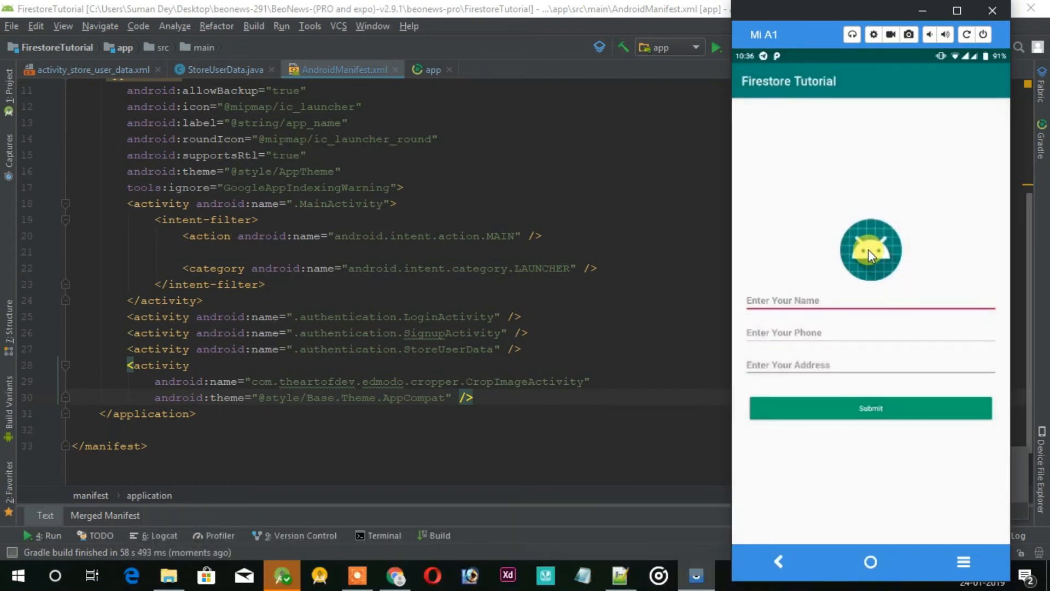
left_click(870, 250)
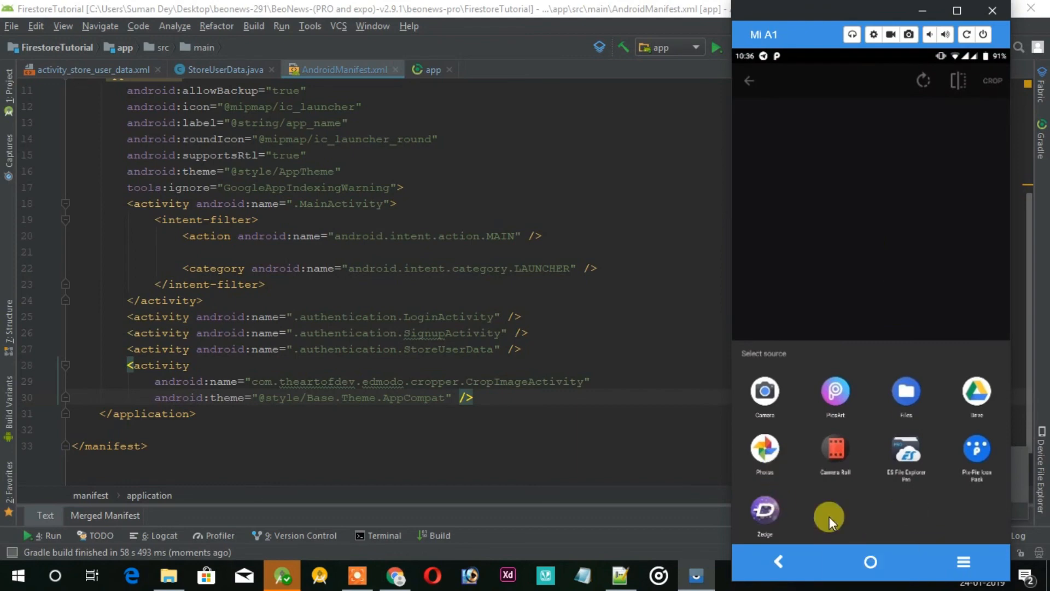
mouse_move(988, 489)
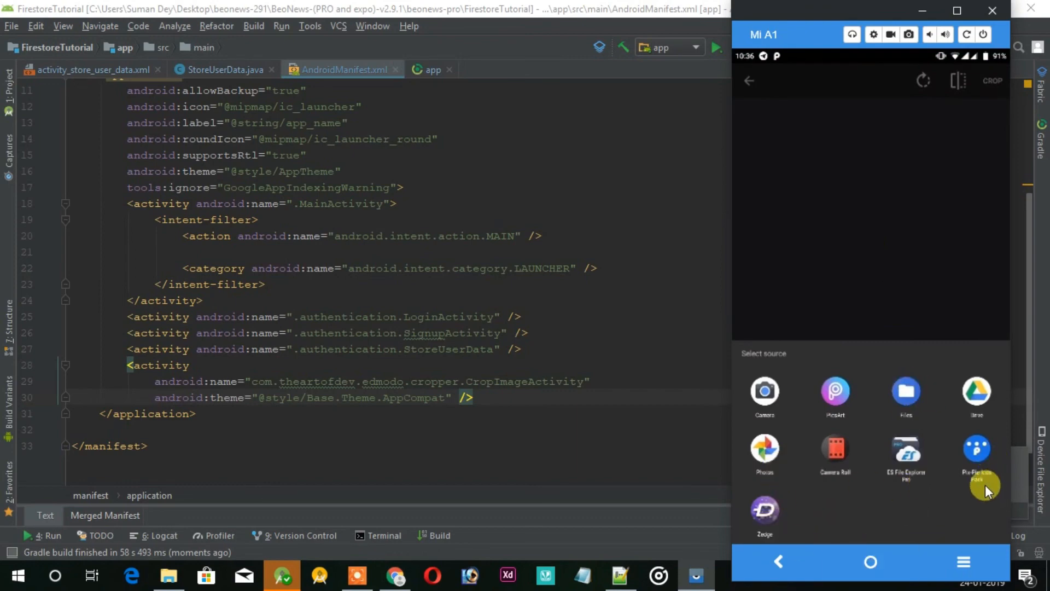
mouse_move(817, 522)
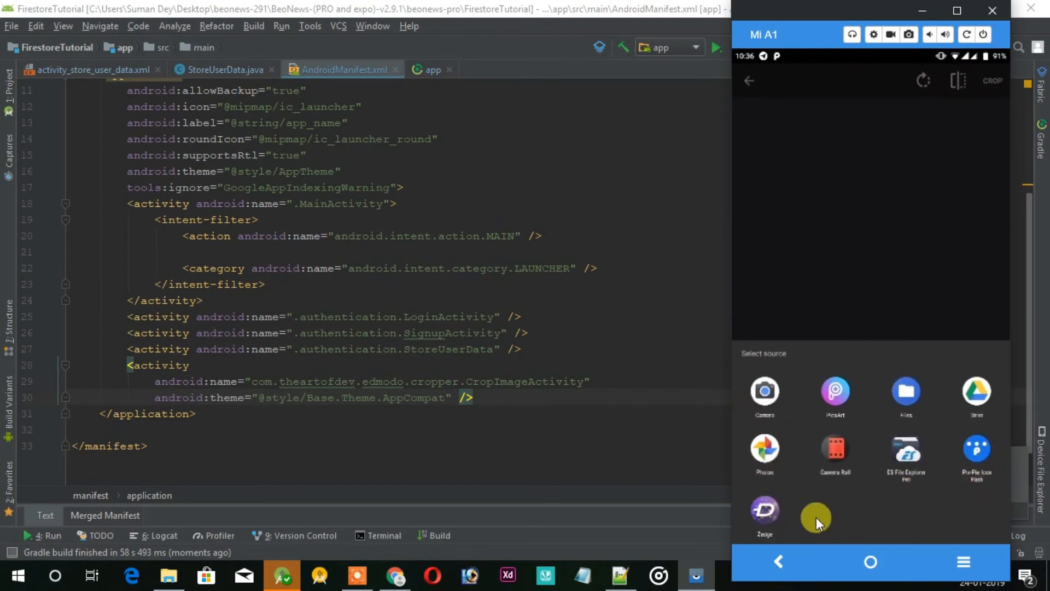
left_click(816, 516)
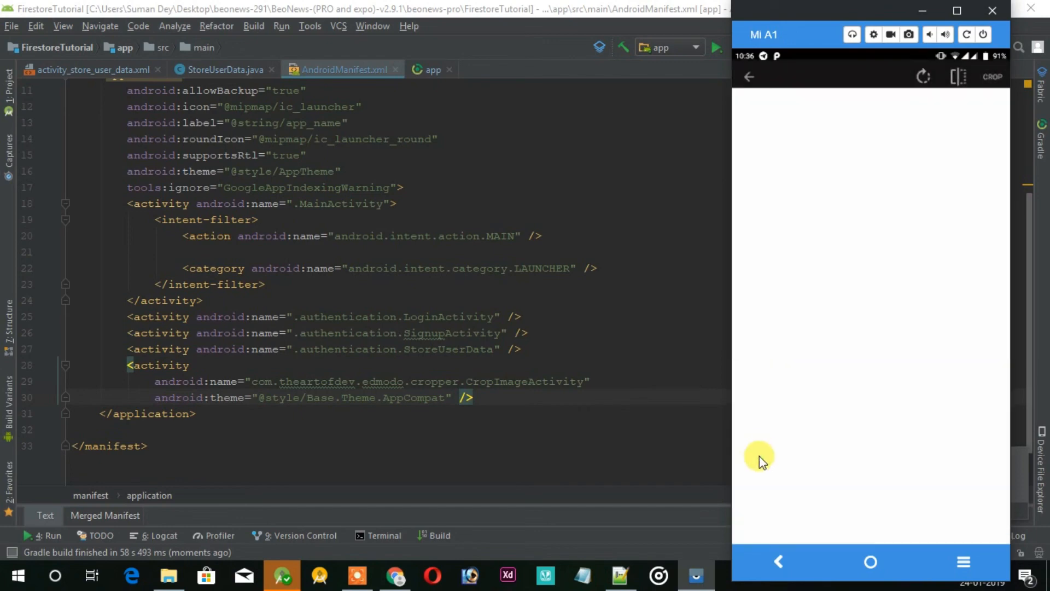